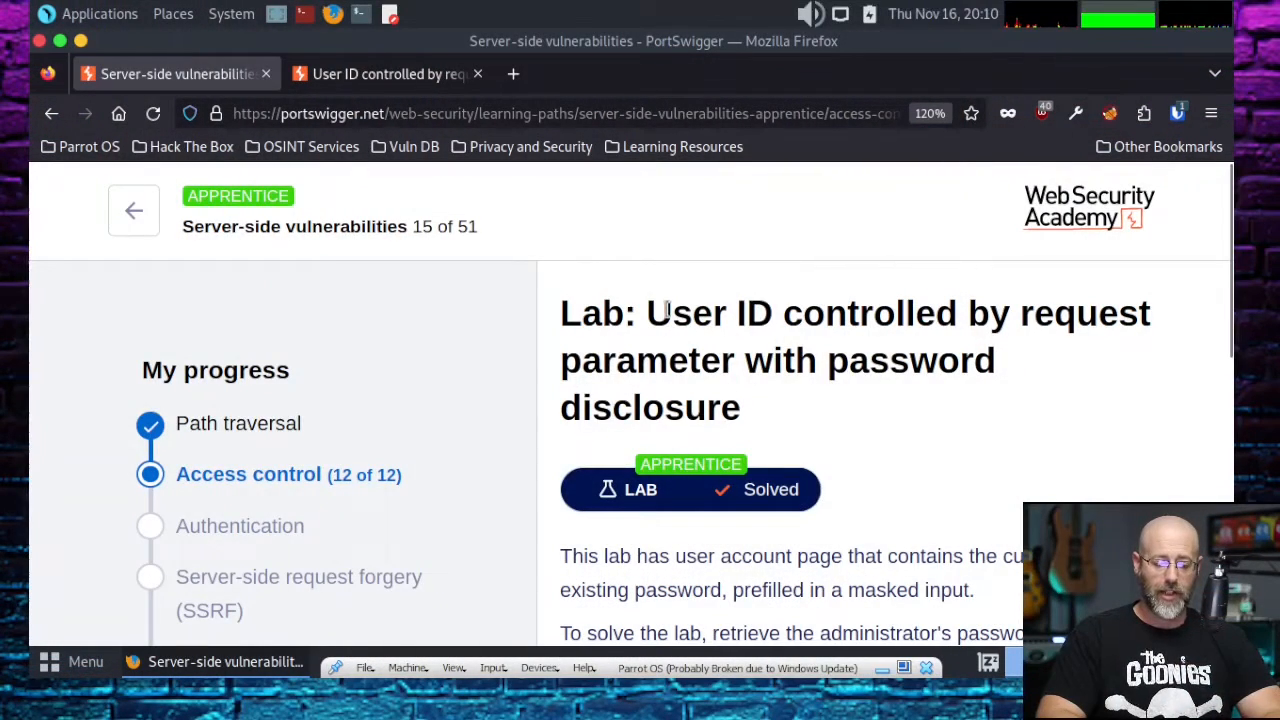
pyautogui.moveTo(670, 313); pyautogui.dragTo(1120, 313)
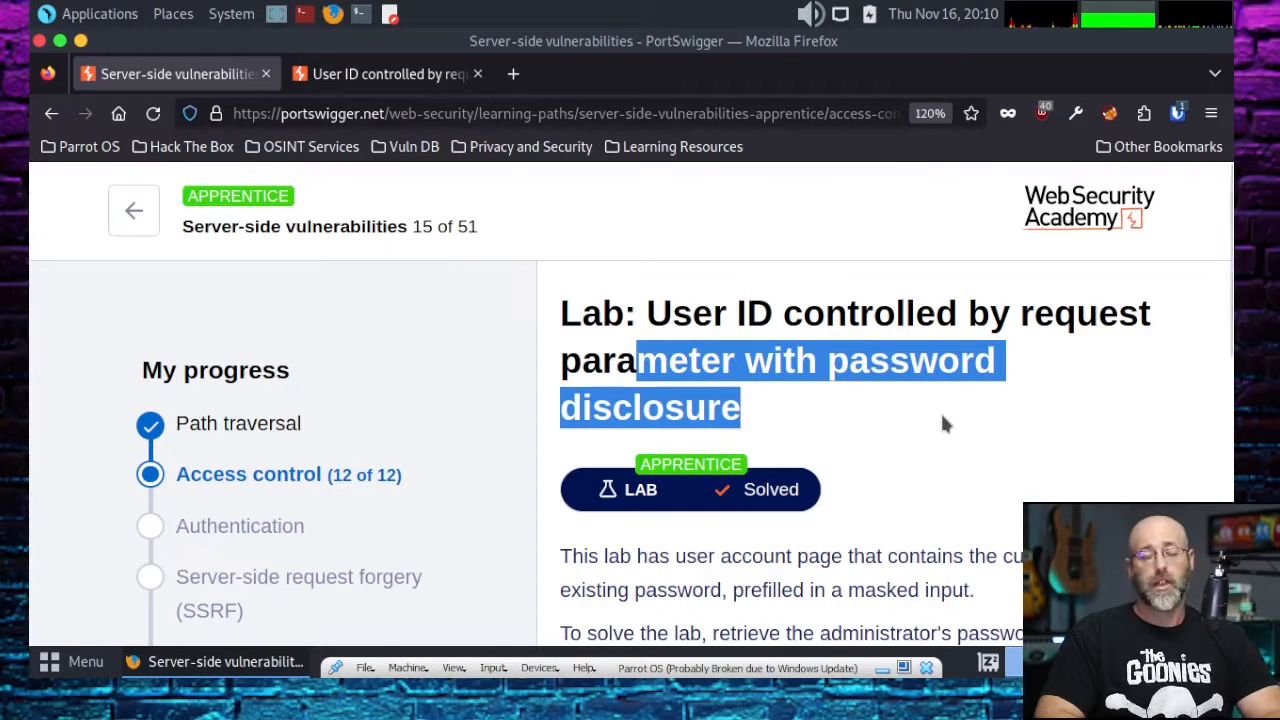
pyautogui.click(908, 396)
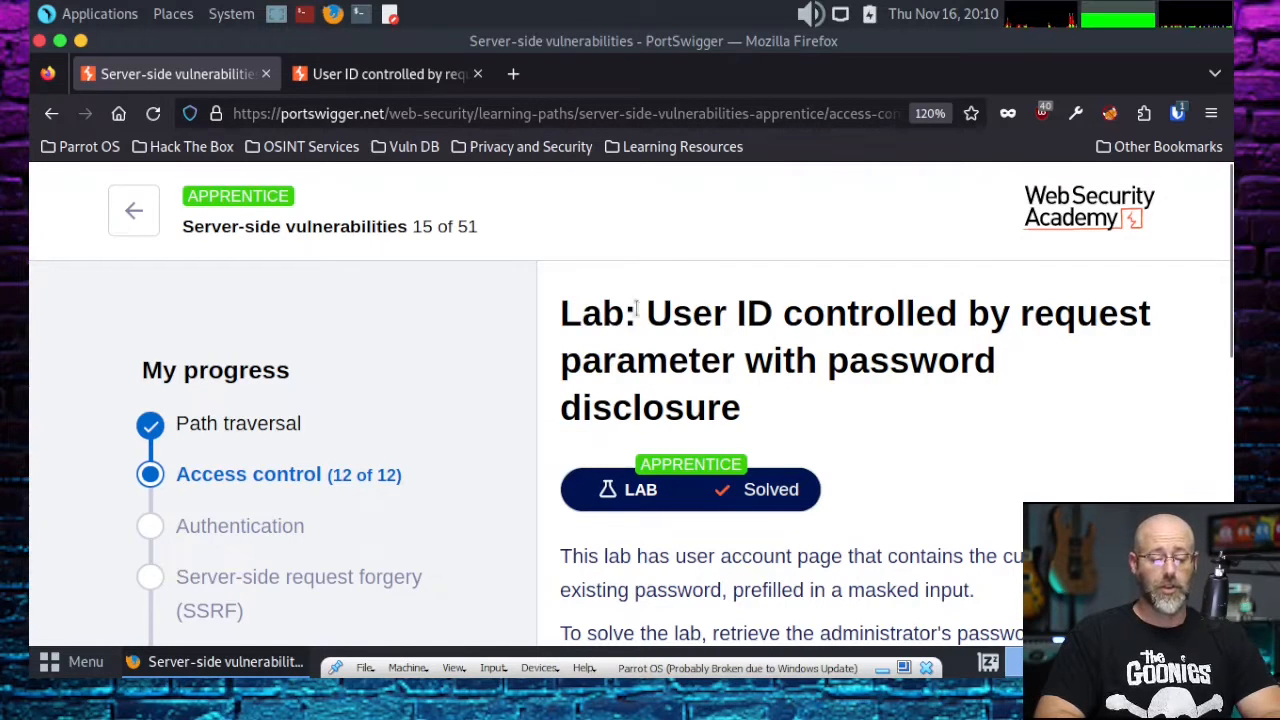
pyautogui.doubleClick(800, 313)
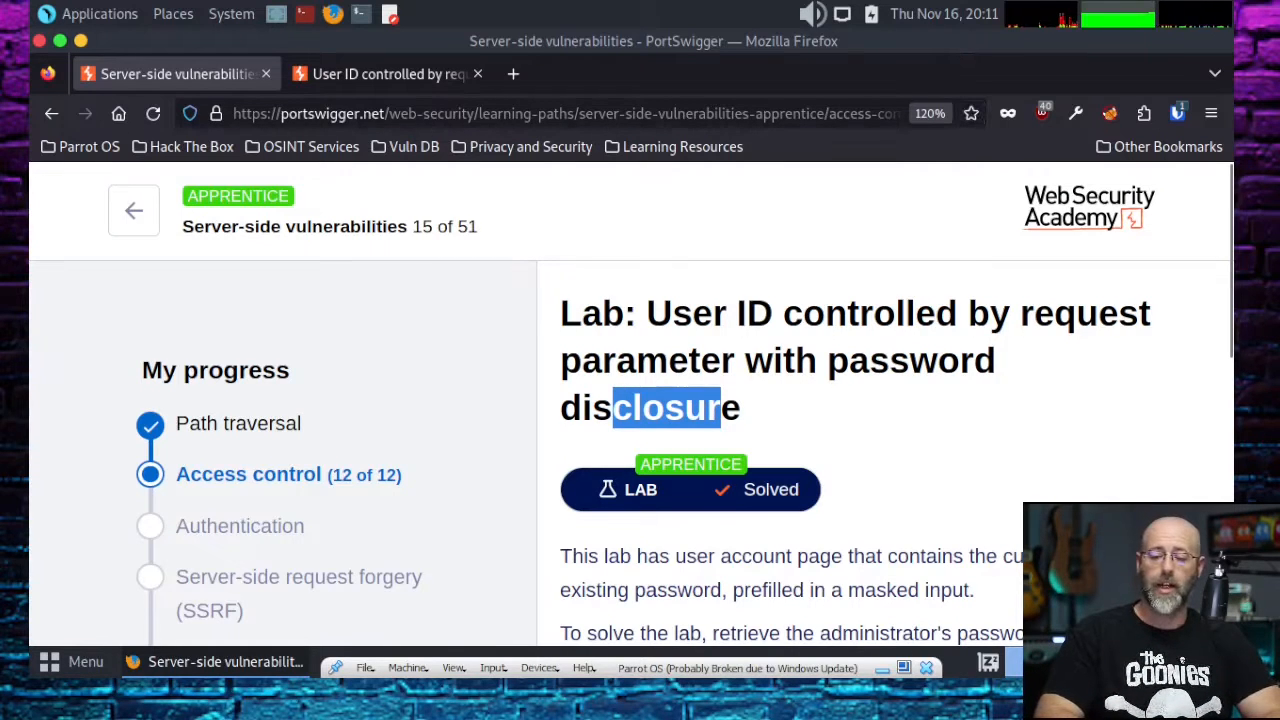
pyautogui.scroll(-3)
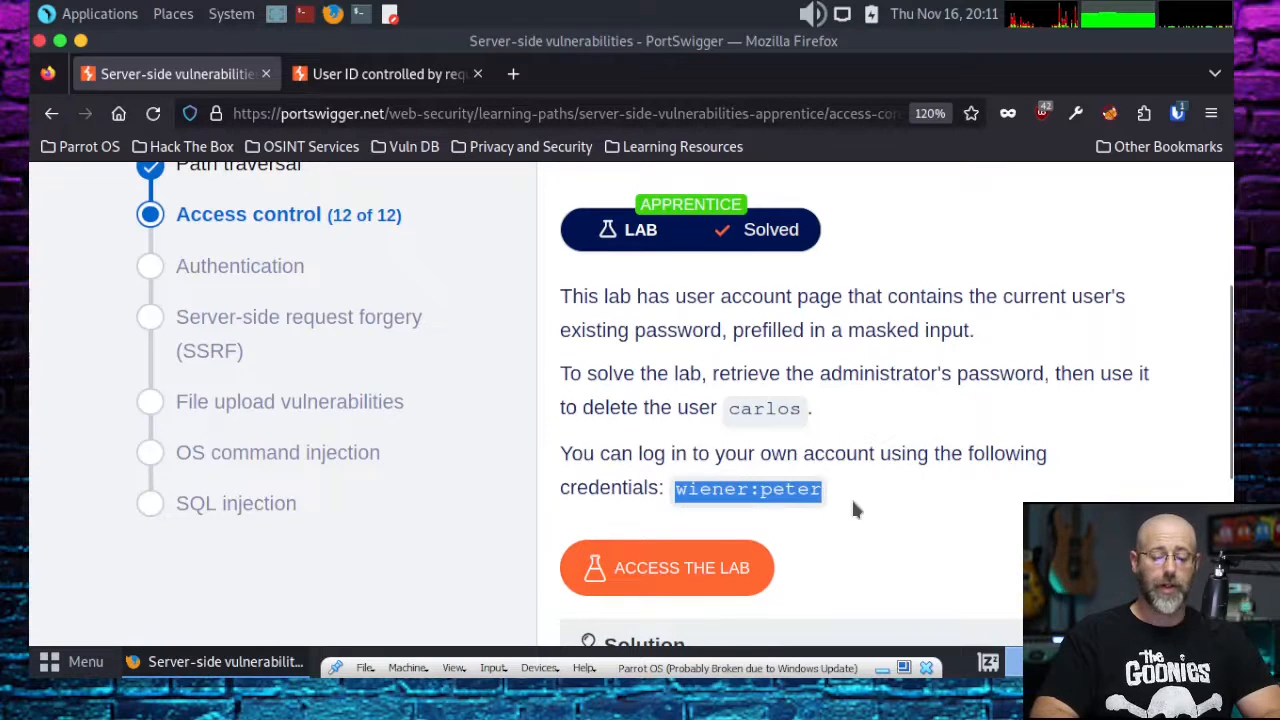
pyautogui.moveTo(700, 360)
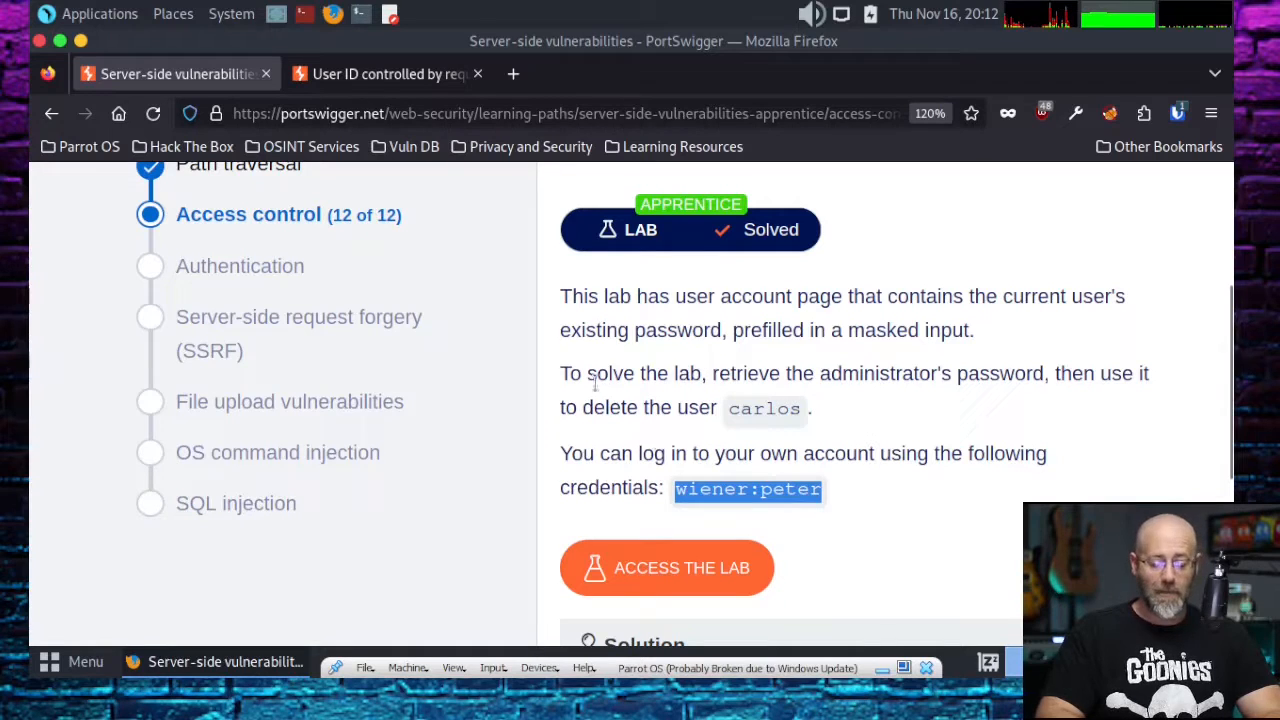
pyautogui.doubleClick(645, 373)
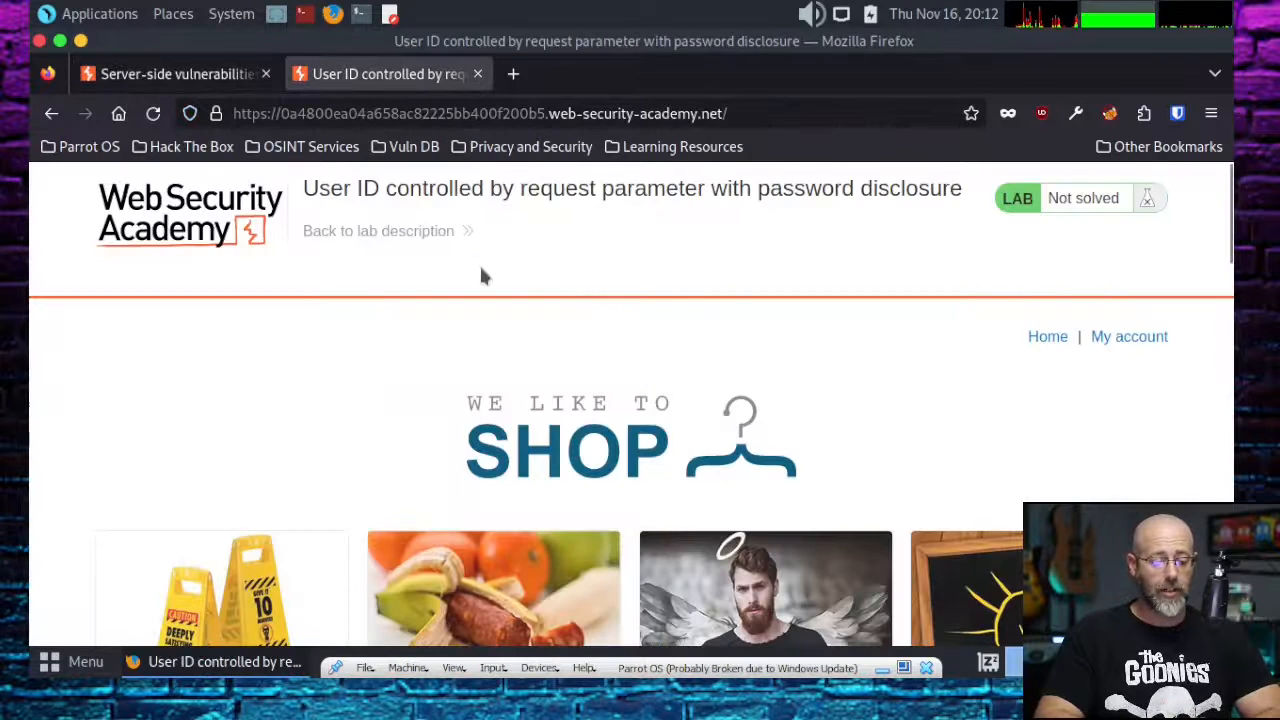
pyautogui.moveTo(383, 190)
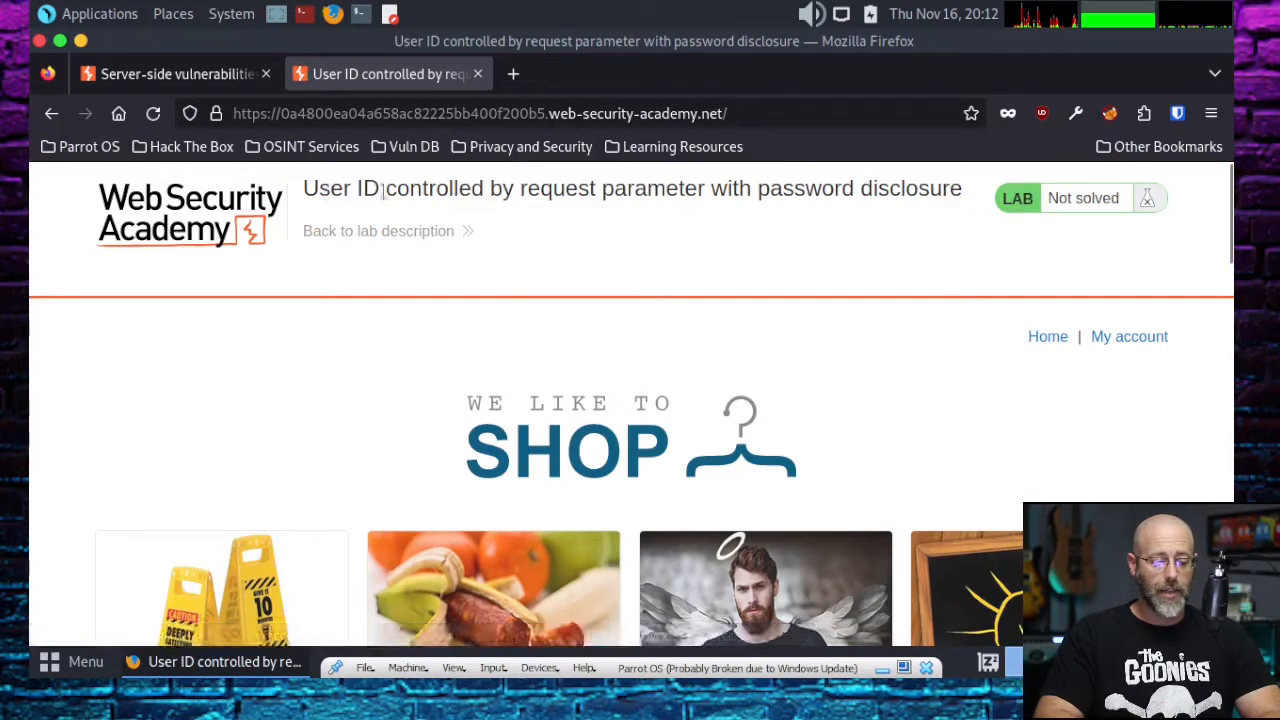
pyautogui.moveTo(398, 188); pyautogui.dragTo(843, 188)
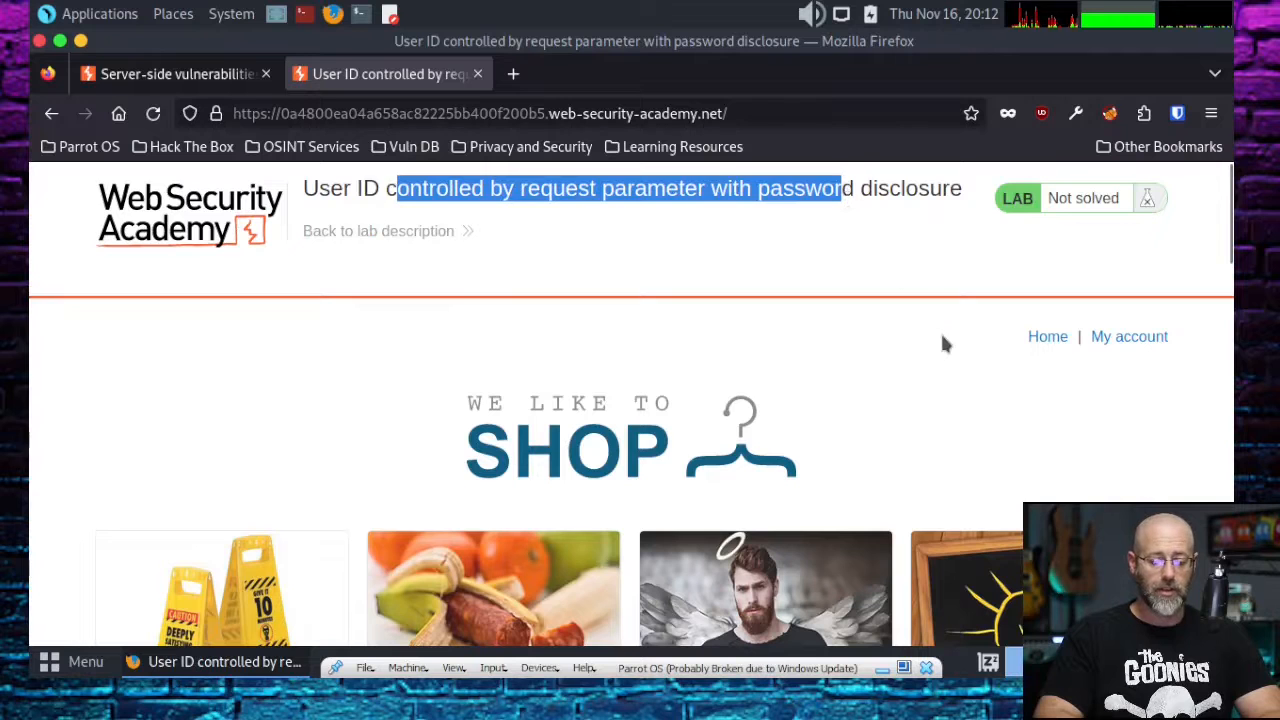
pyautogui.click(945, 343)
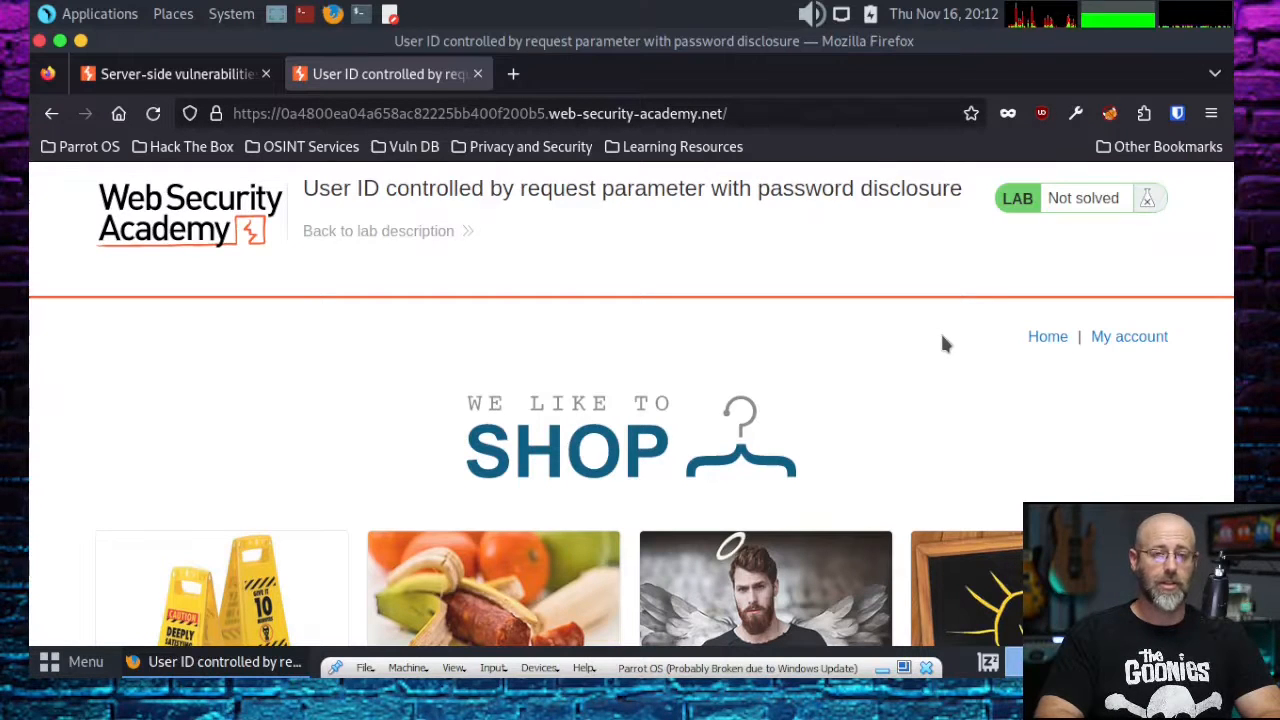
pyautogui.moveTo(895, 322)
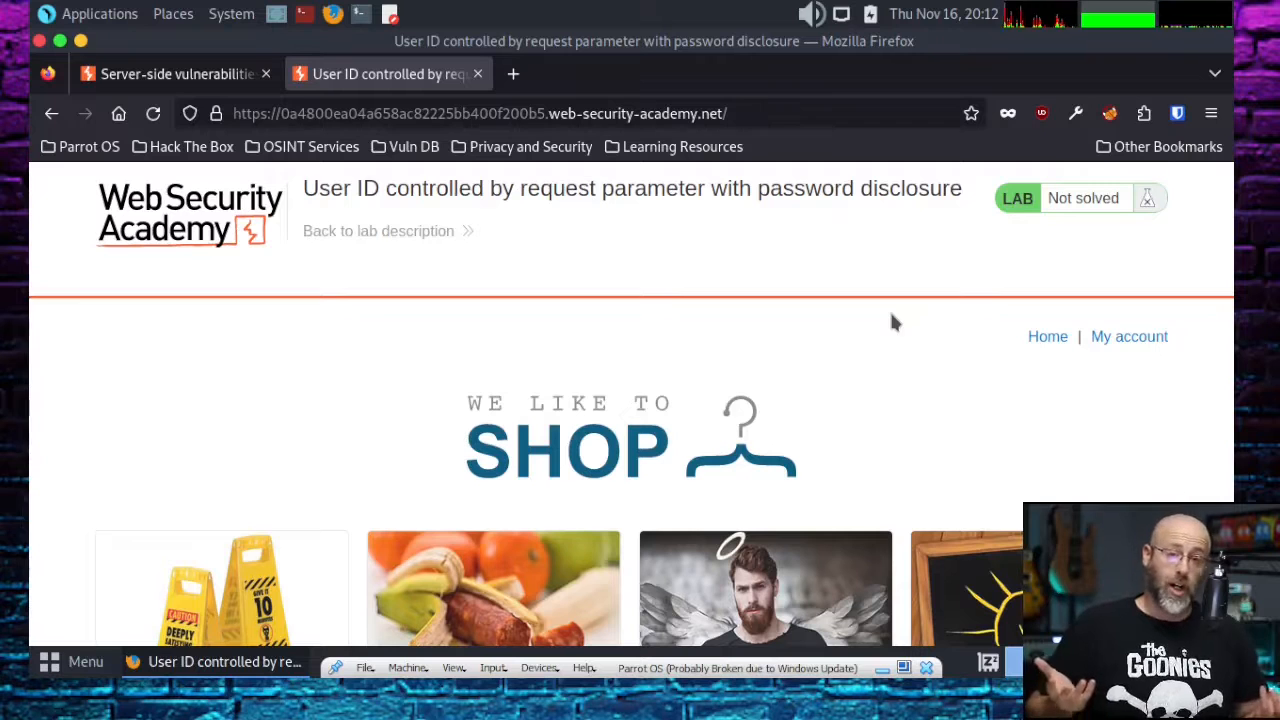
pyautogui.moveTo(1043, 375)
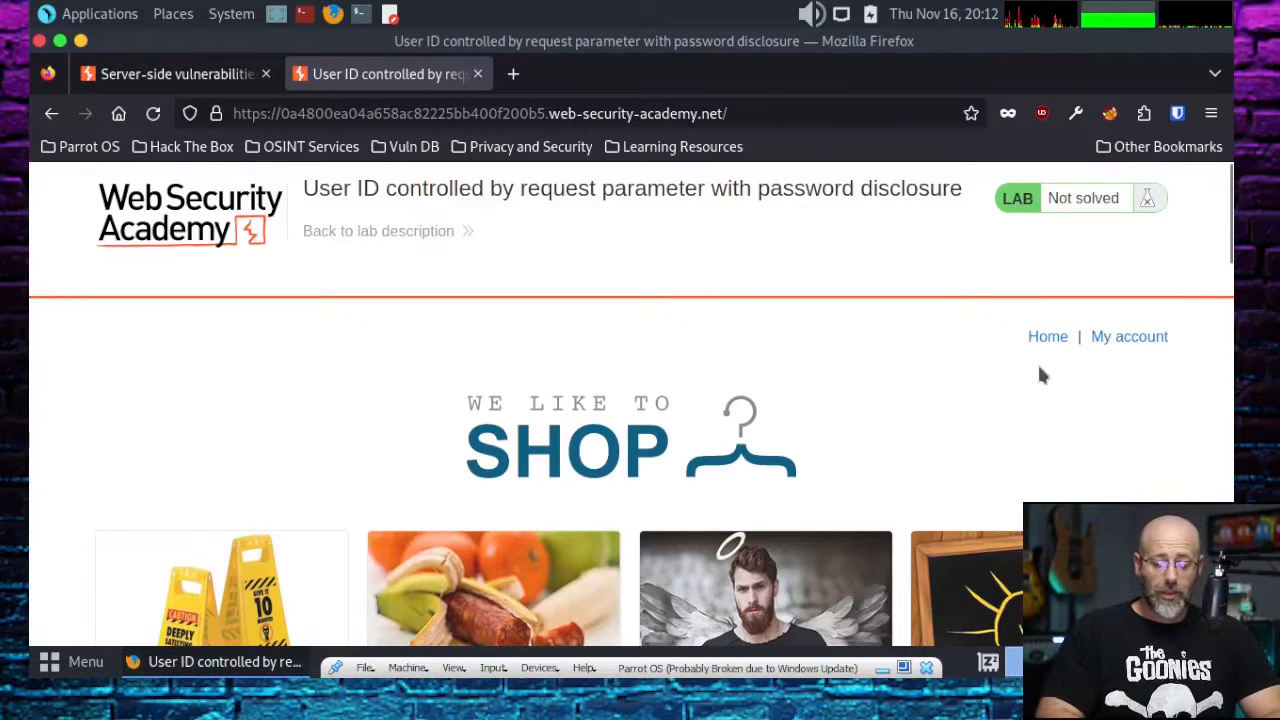
pyautogui.click(1129, 336)
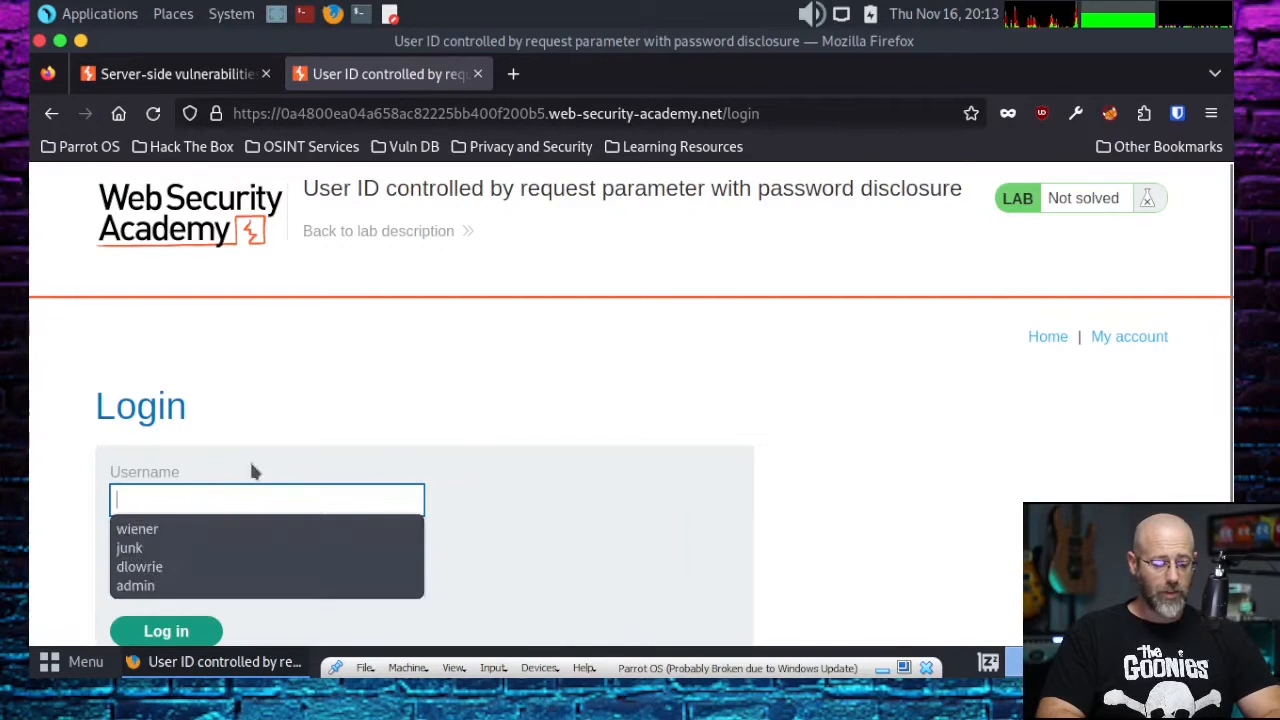
pyautogui.click(137, 528)
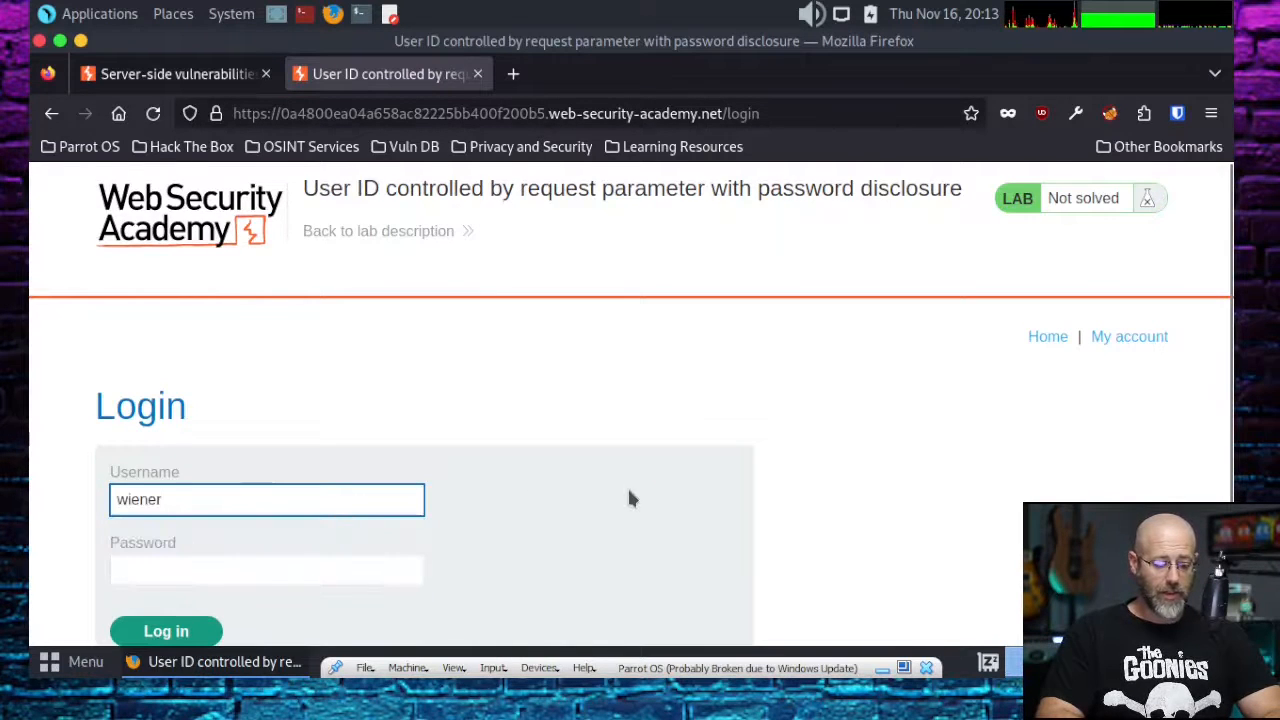
pyautogui.click(267, 569)
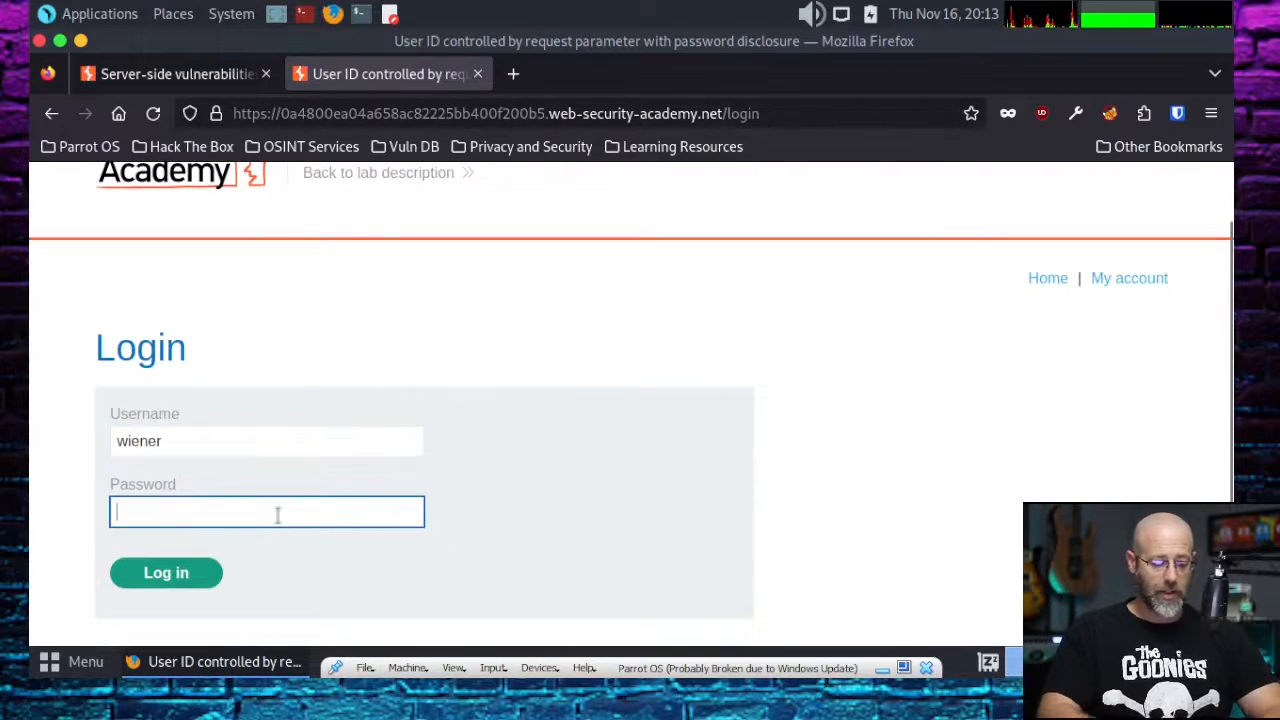
pyautogui.write('peter')
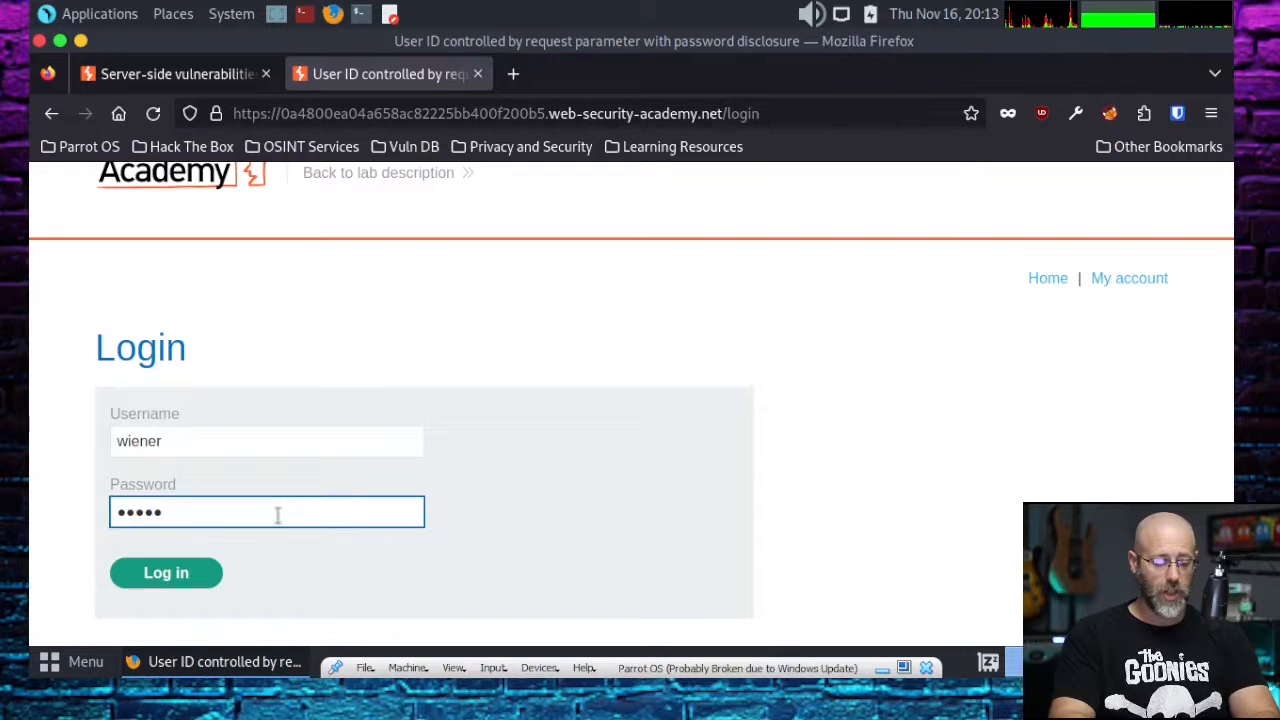
pyautogui.click(166, 572)
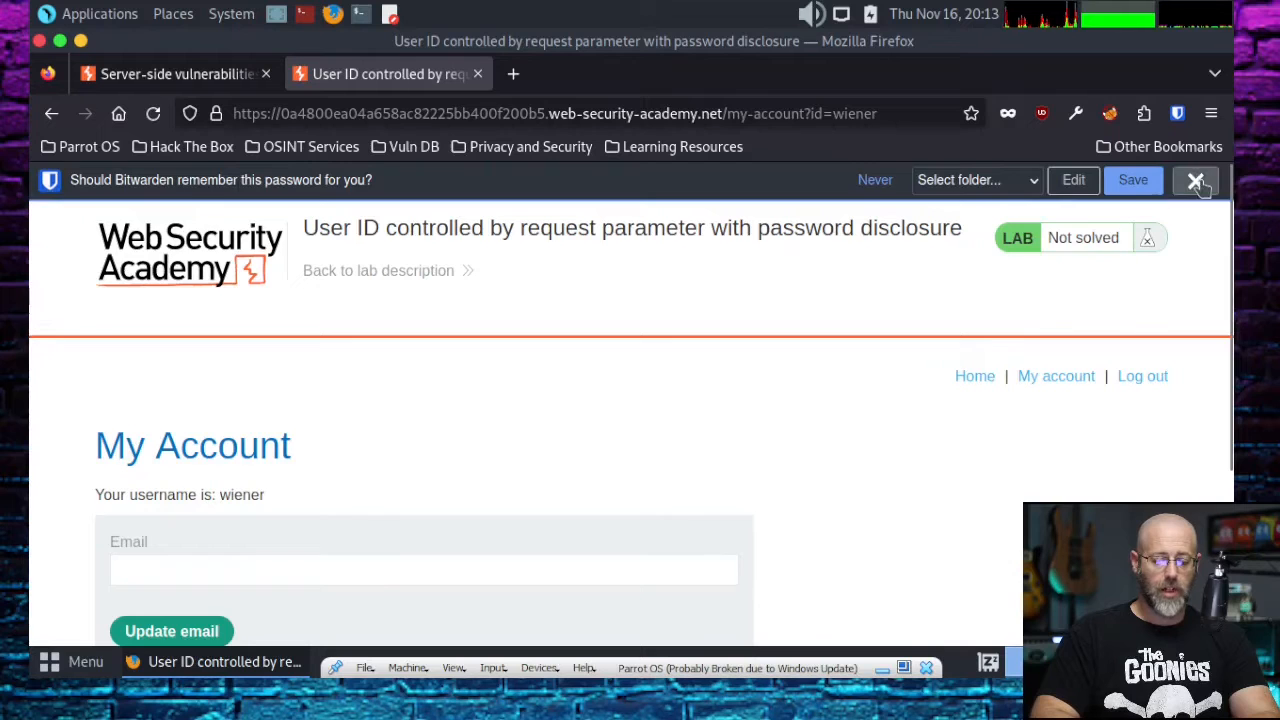
# Dismiss the save-password prompt and view wiener's my-account?id=wiener page with its masked password
pyautogui.click(1196, 180)
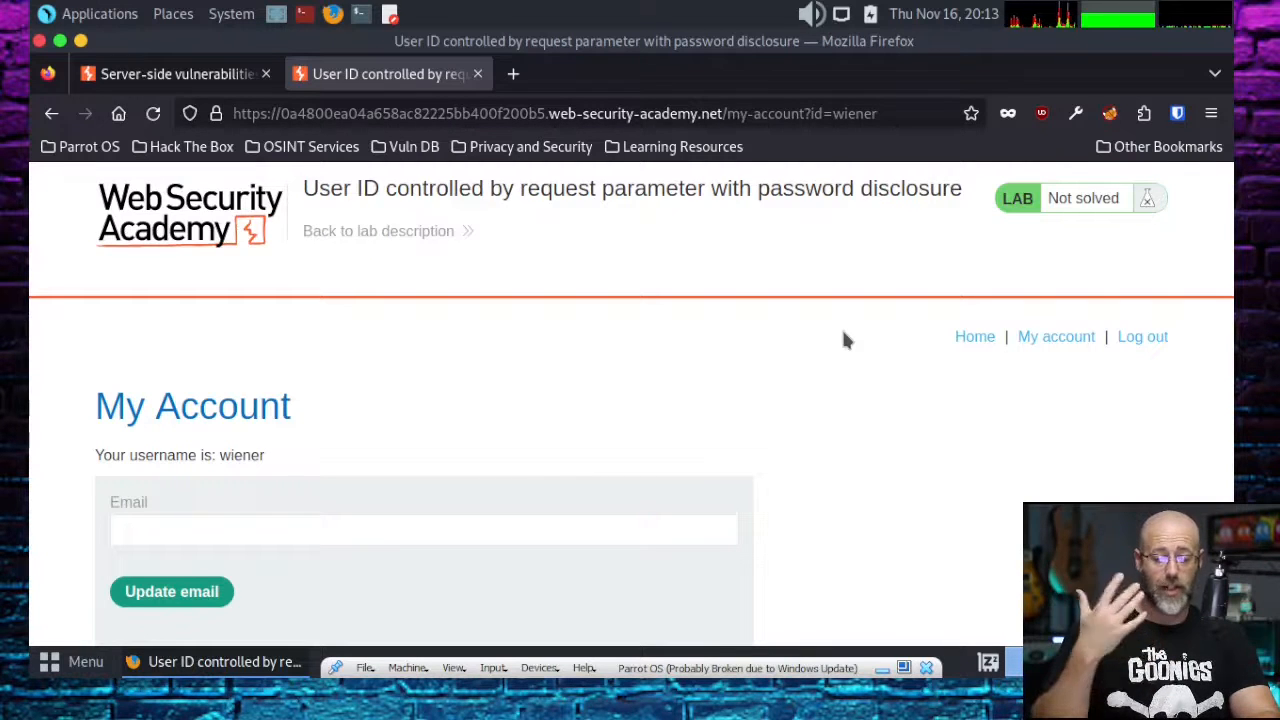
pyautogui.moveTo(850, 394)
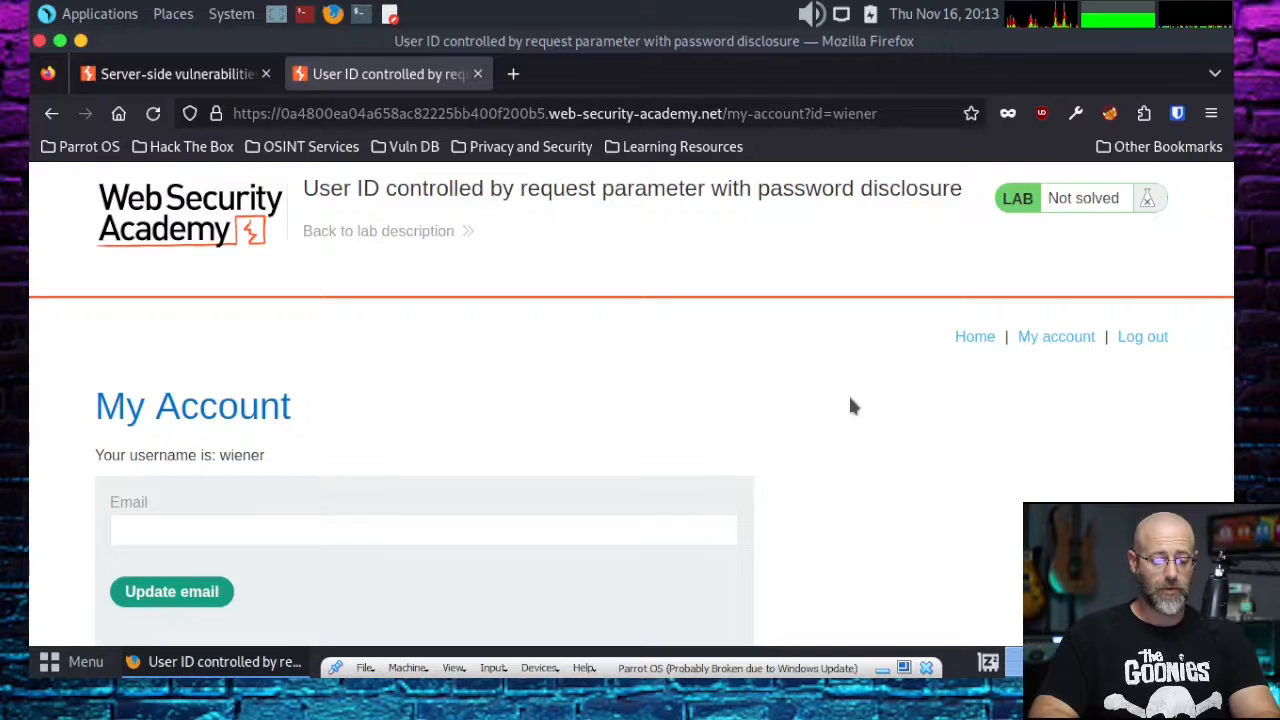
pyautogui.scroll(-3)
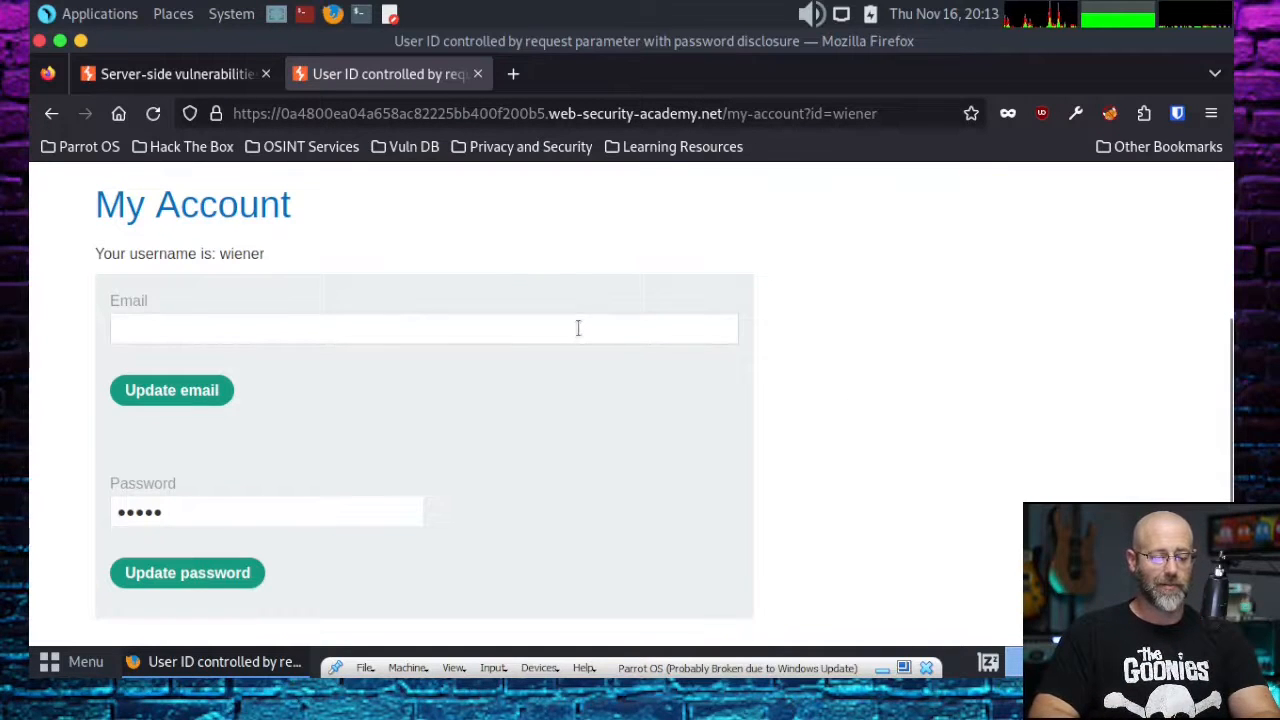
pyautogui.click(171, 390)
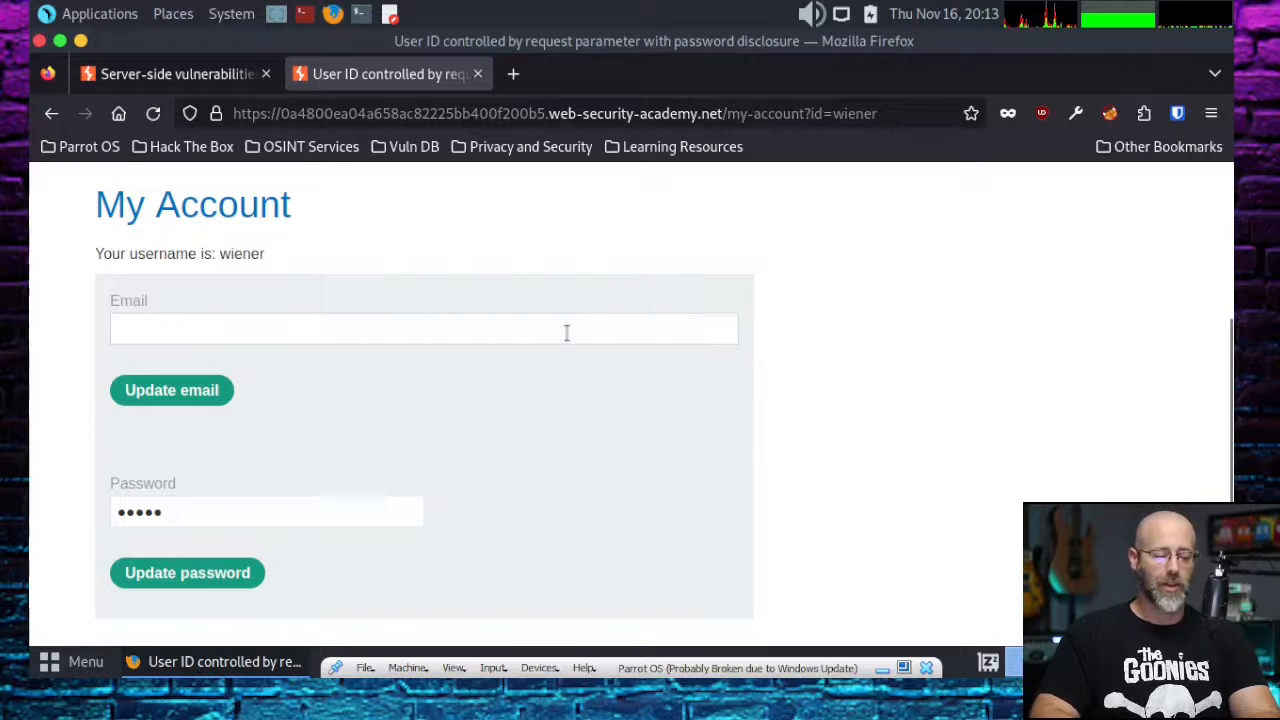
pyautogui.moveTo(588, 463)
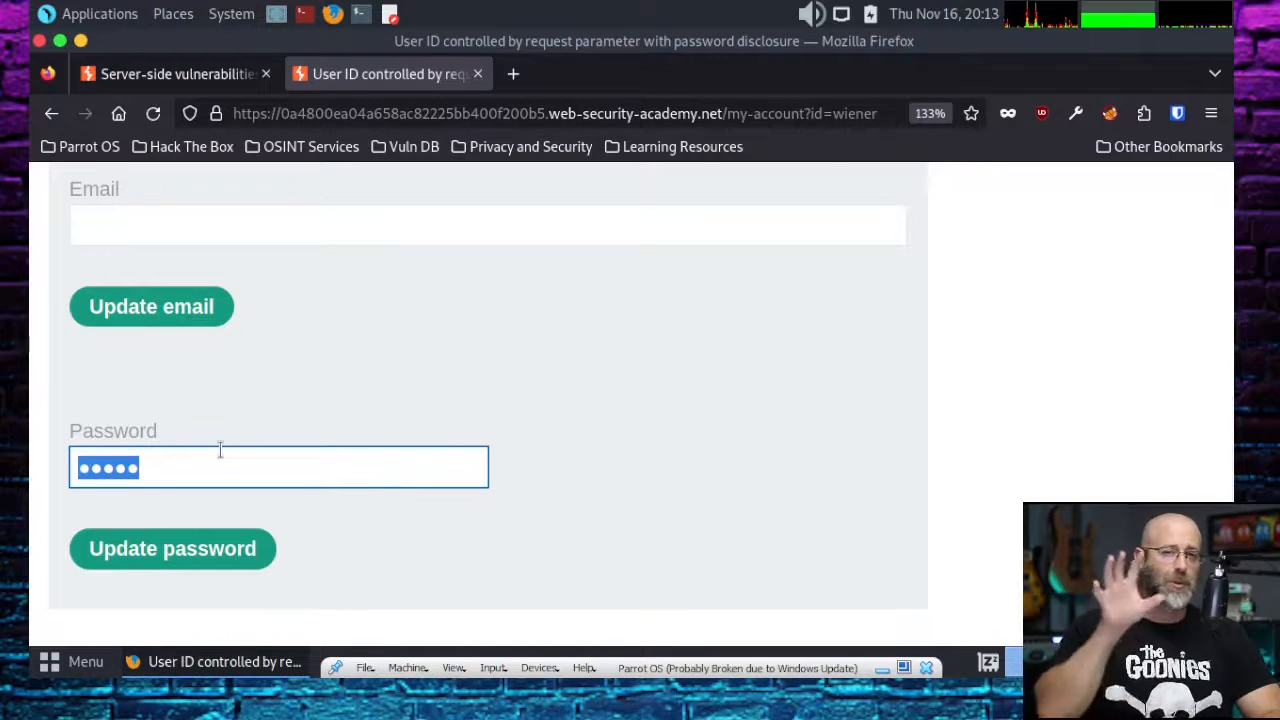
pyautogui.scroll(3)
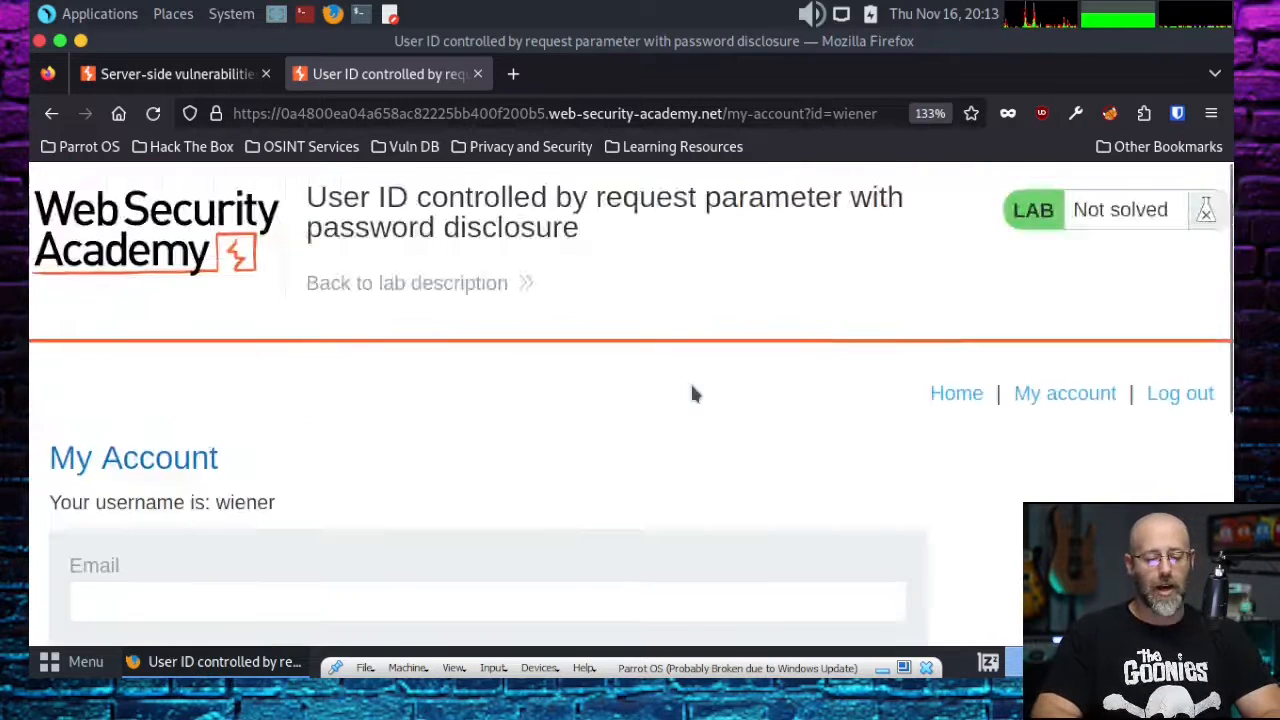
pyautogui.moveTo(715, 410)
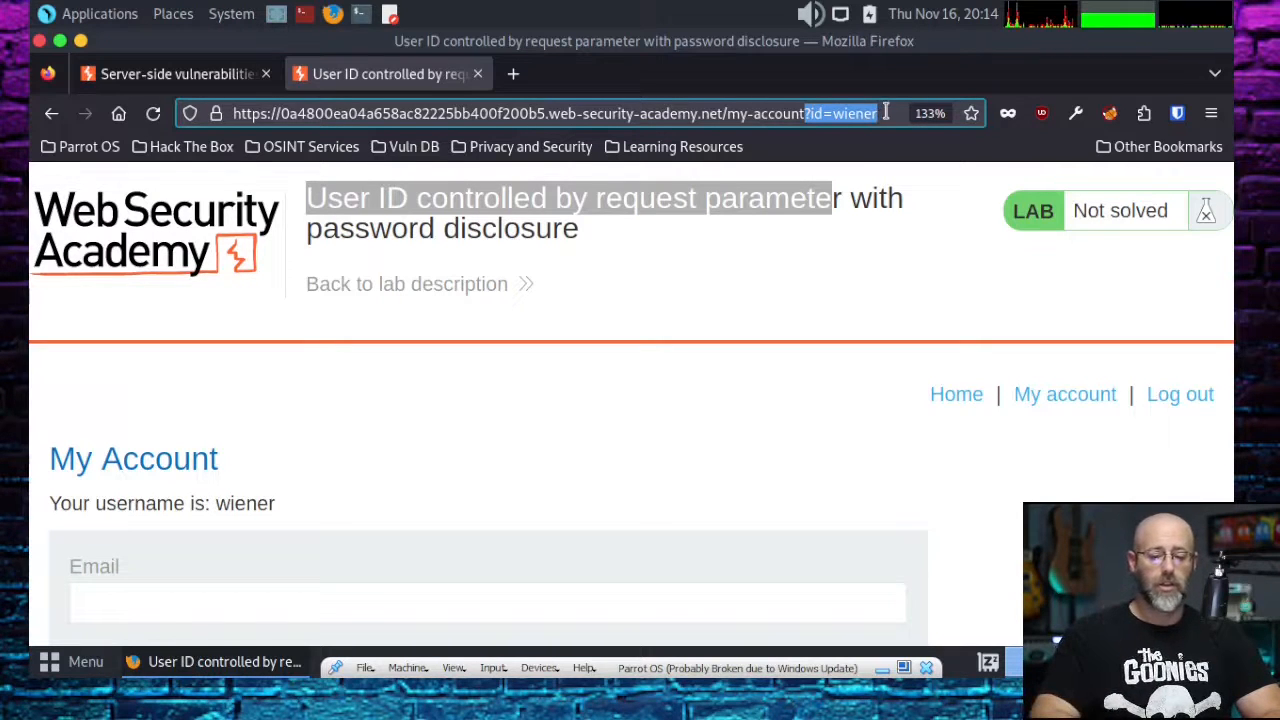
pyautogui.moveTo(630, 227)
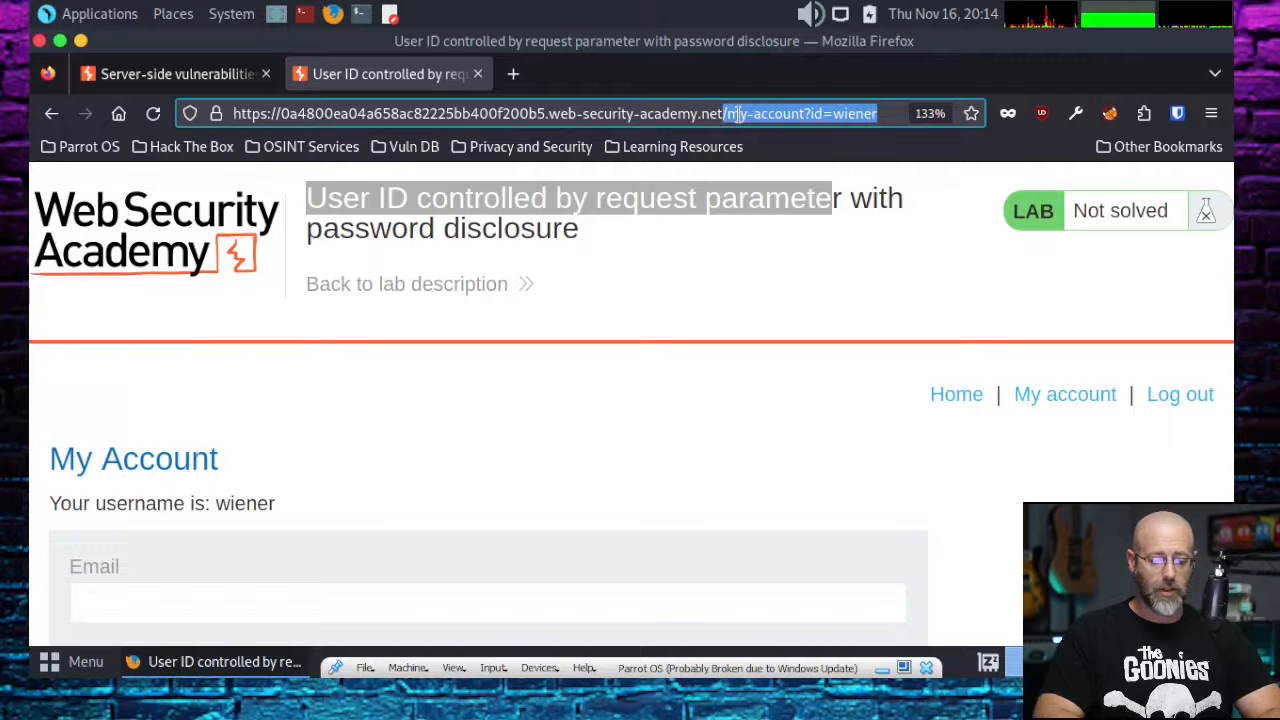
pyautogui.moveTo(795, 230)
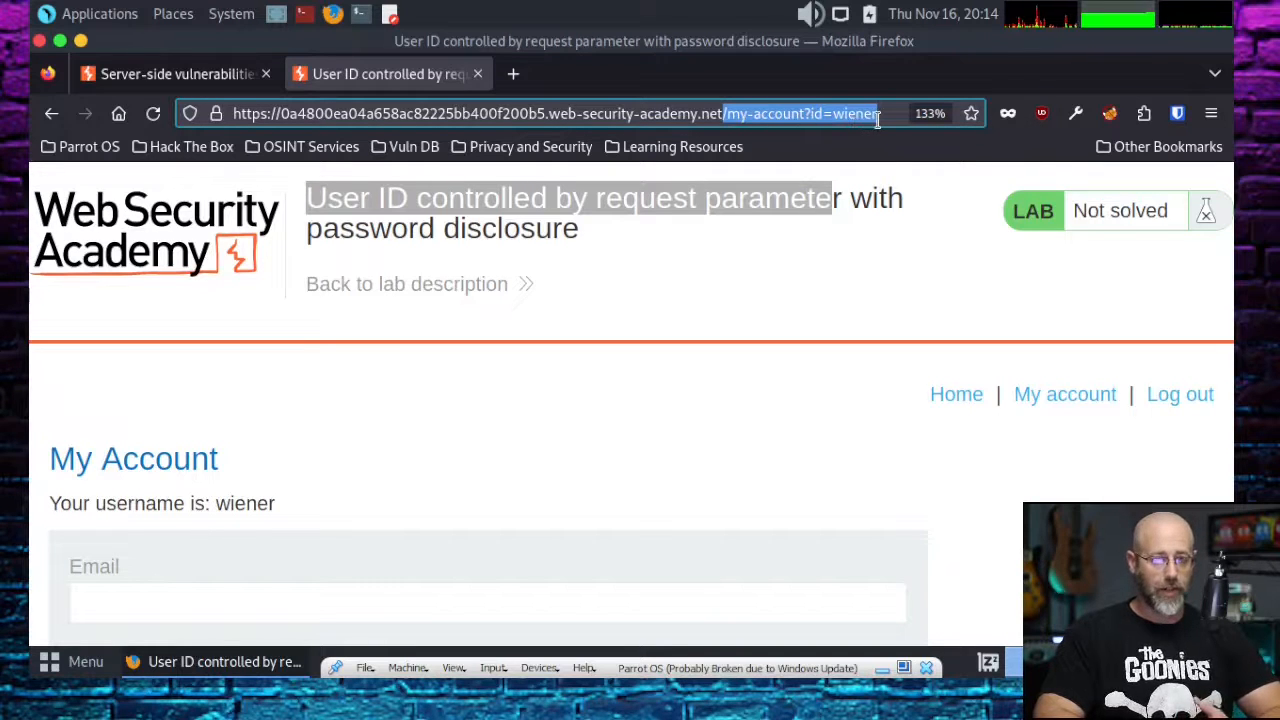
pyautogui.moveTo(1180, 394)
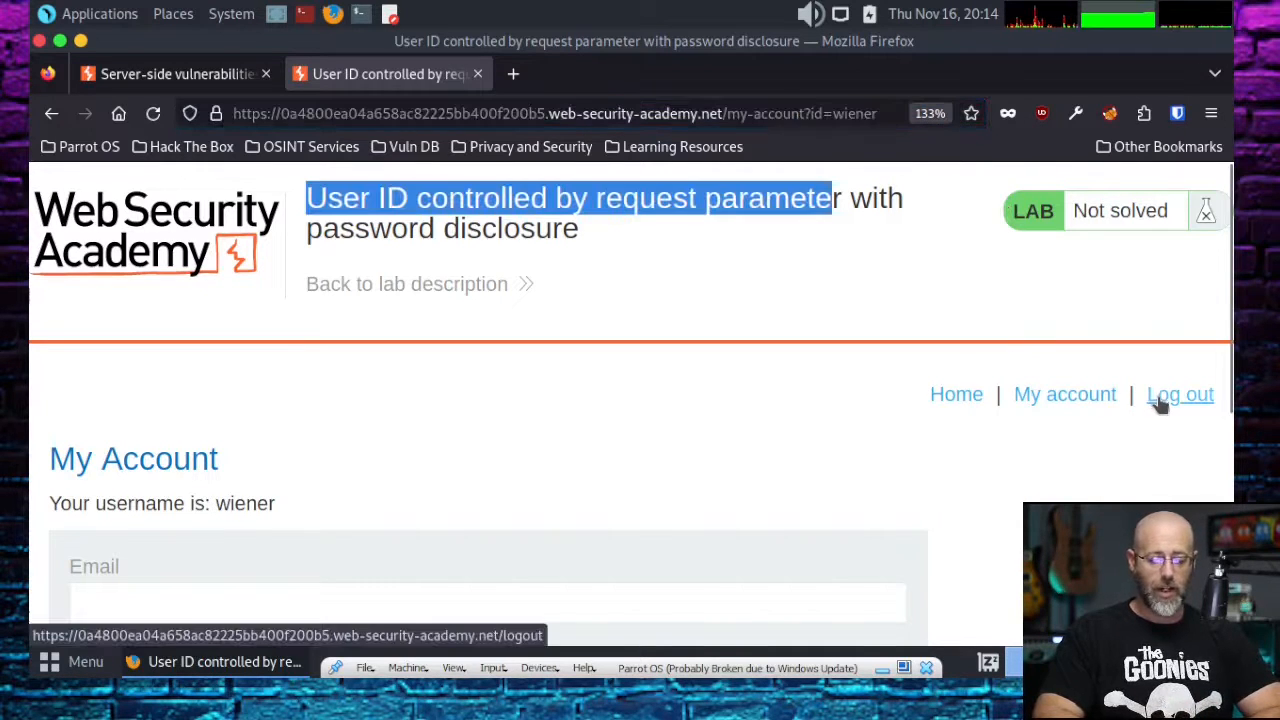
pyautogui.click(1180, 394)
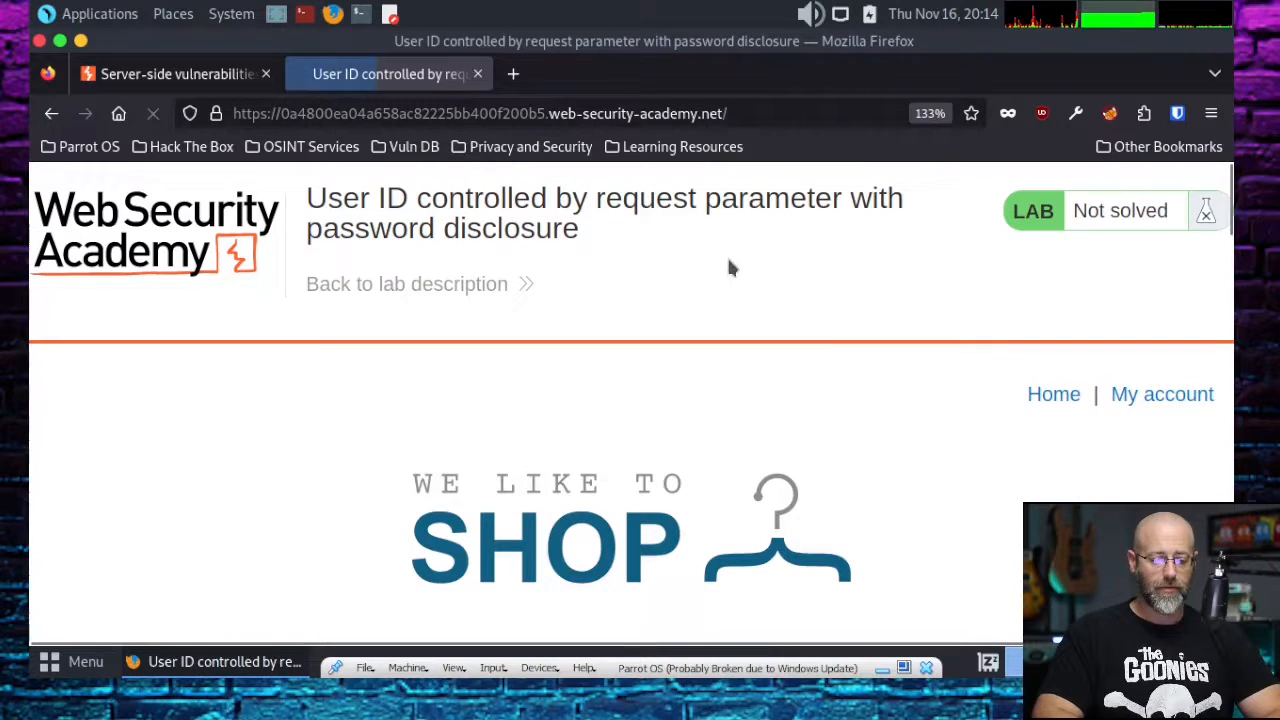
pyautogui.click(480, 113)
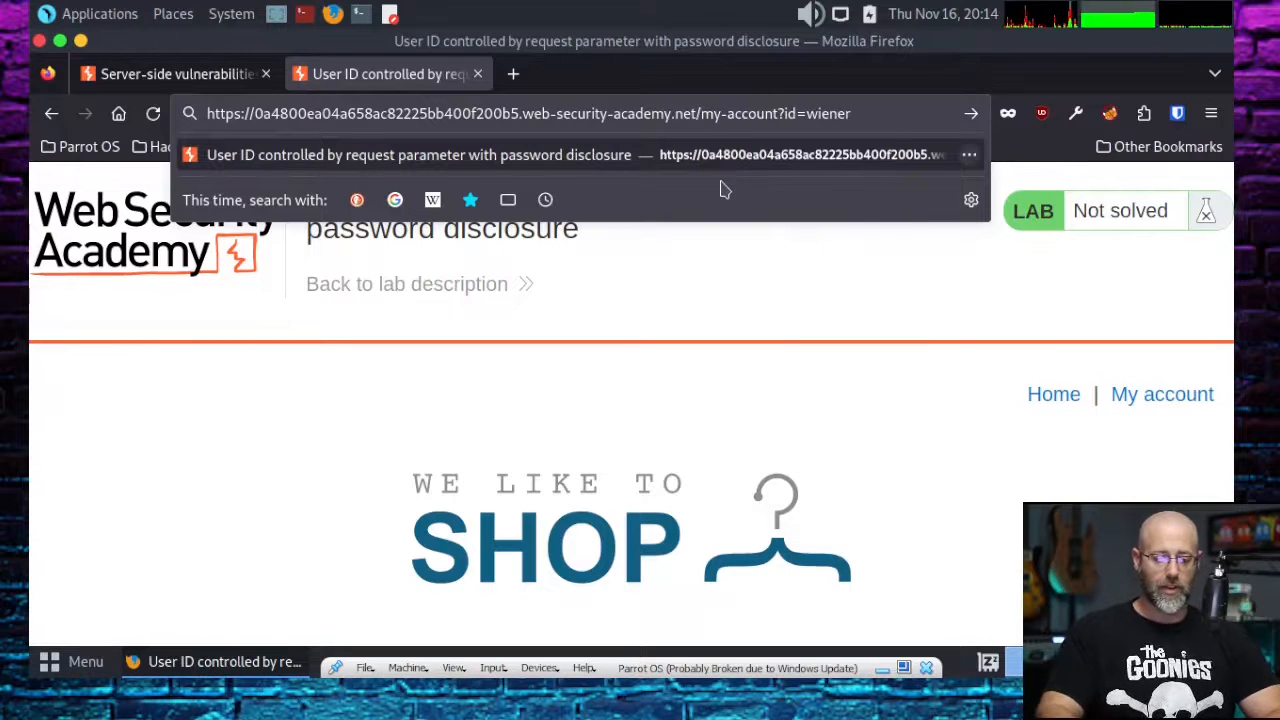
pyautogui.press('Return')
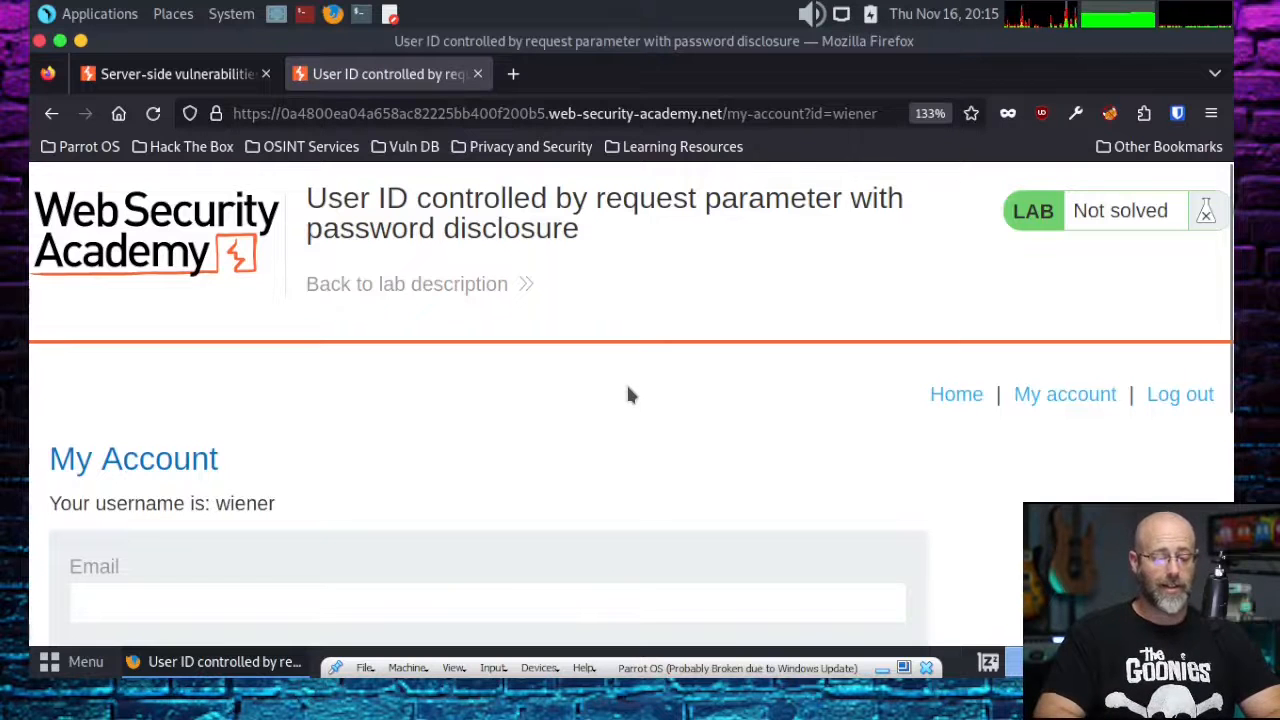
pyautogui.scroll(-3)
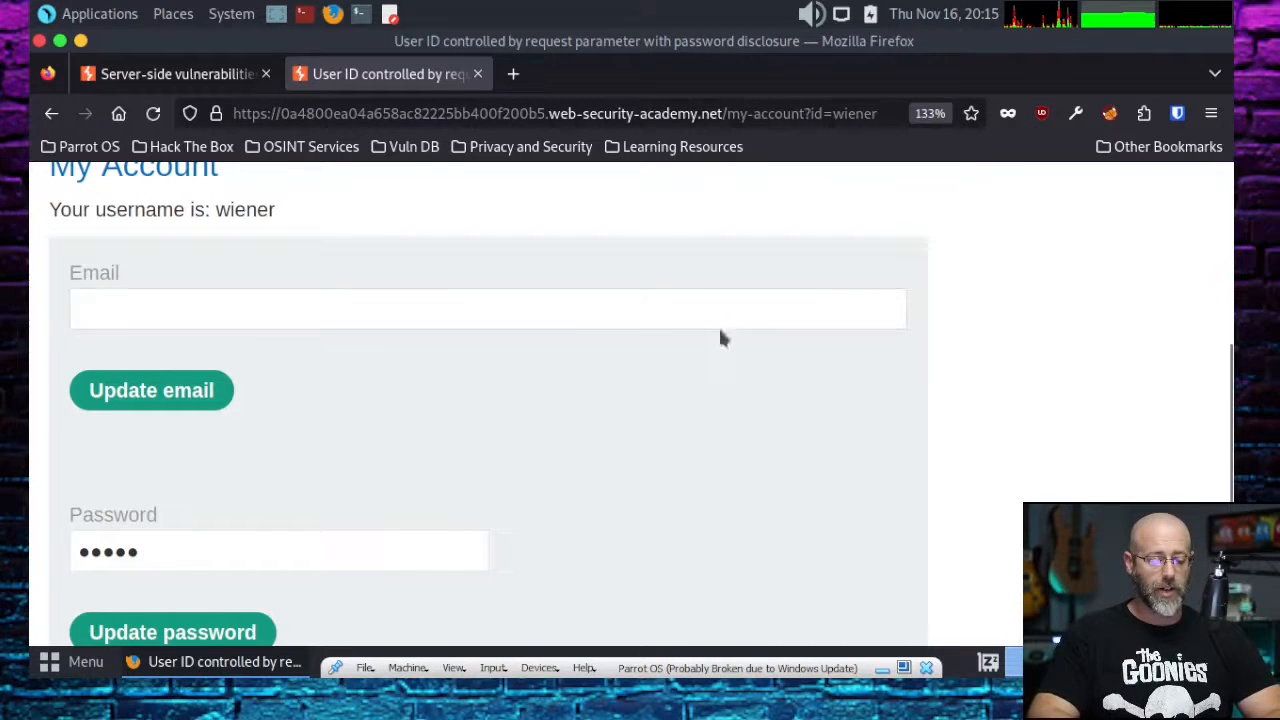
pyautogui.scroll(3)
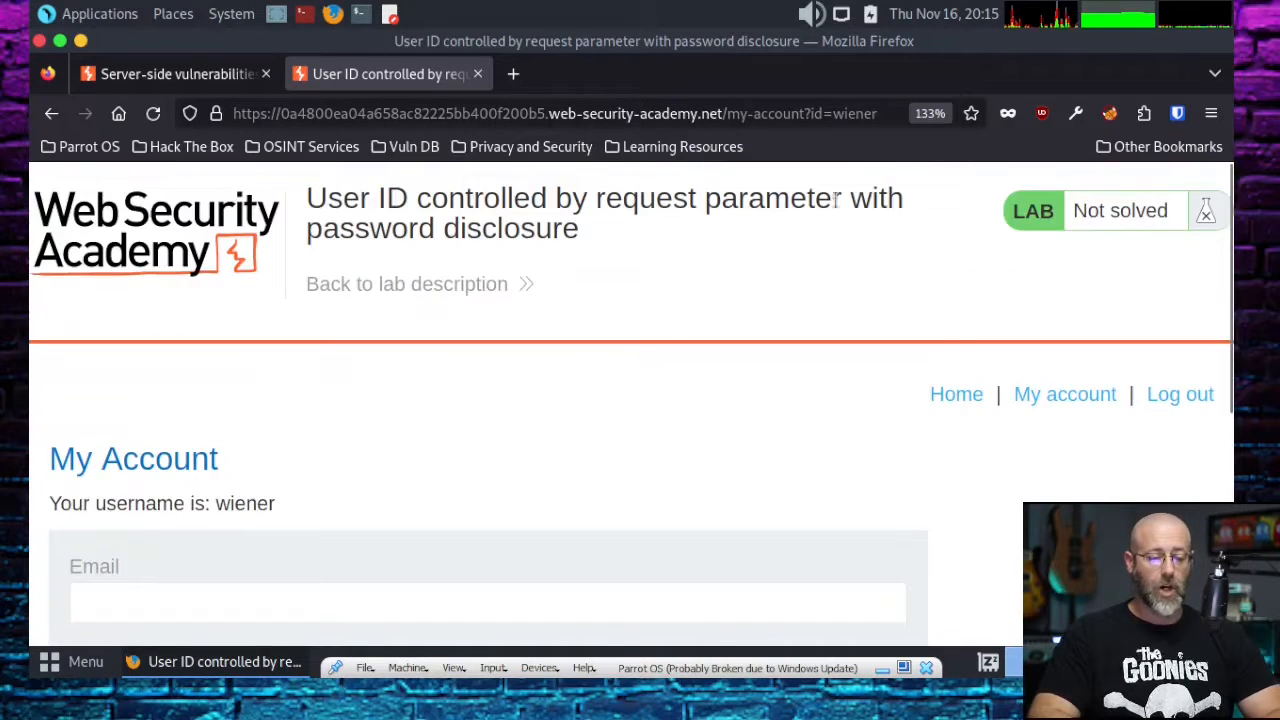
# Load the administrator account page by setting id=administrator in the URL, then try carls
pyautogui.click(555, 113)
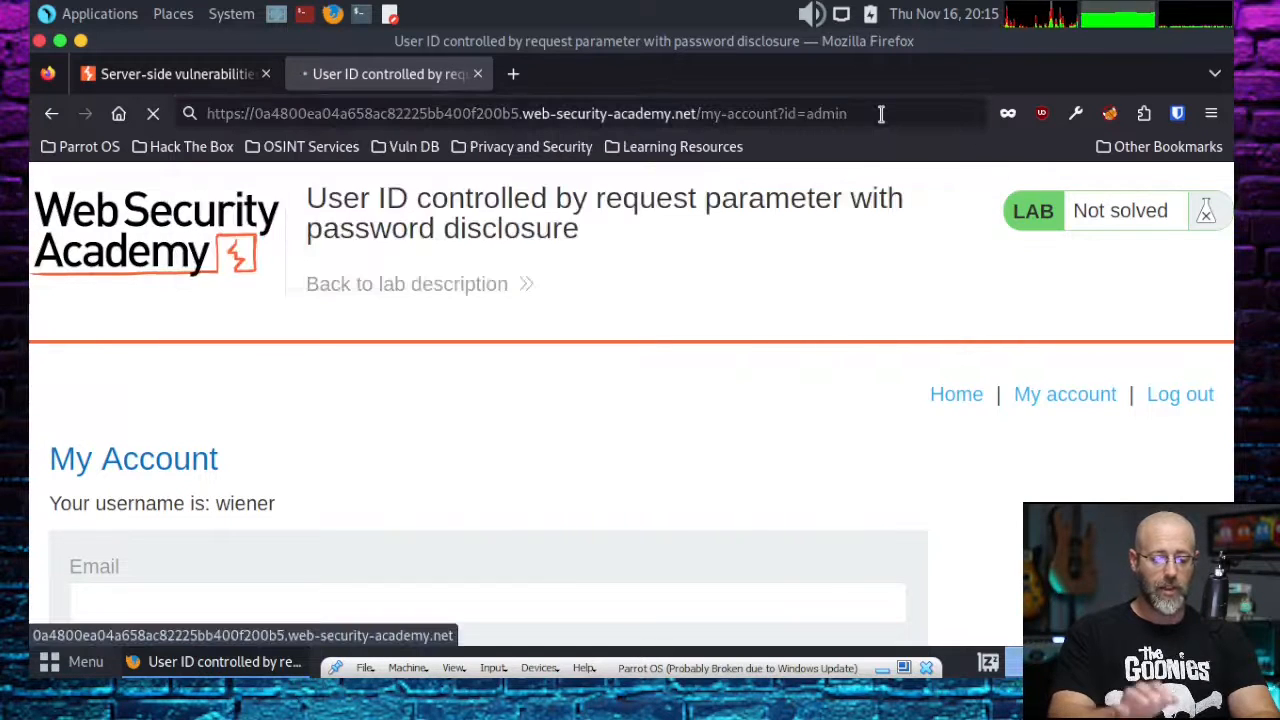
pyautogui.click(1179, 393)
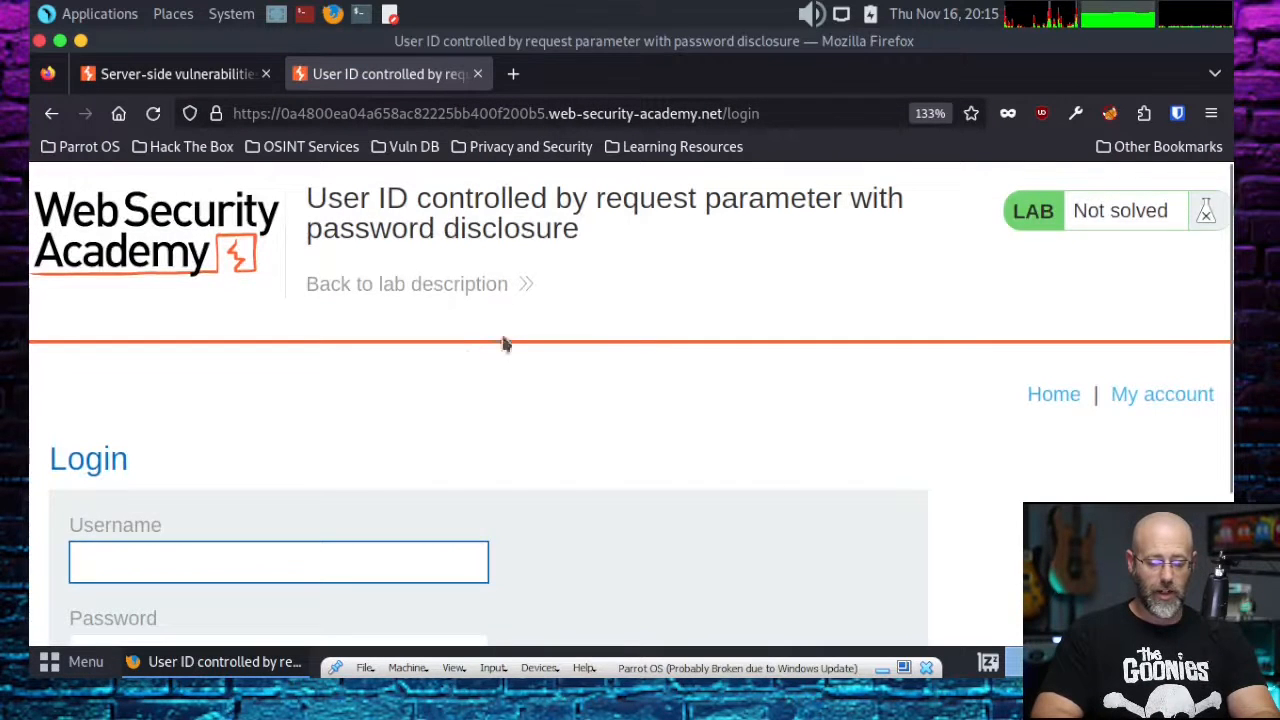
pyautogui.moveTo(878, 243)
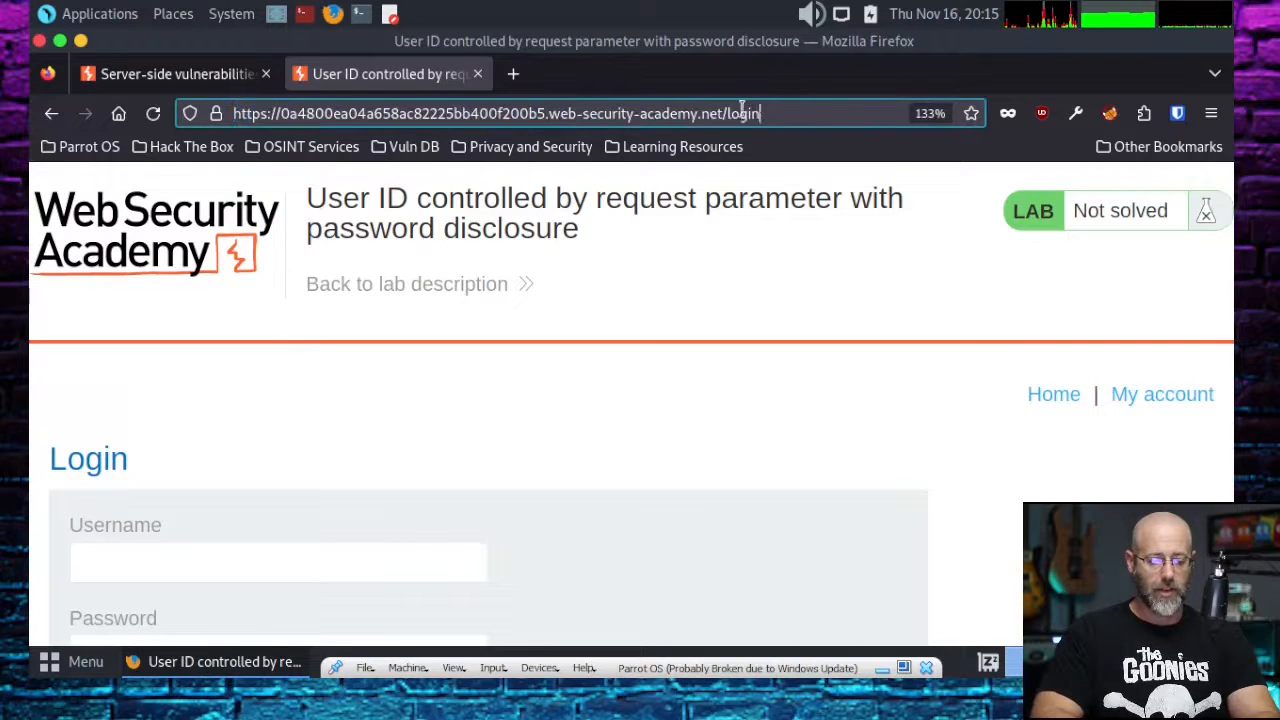
pyautogui.rightClick(740, 113)
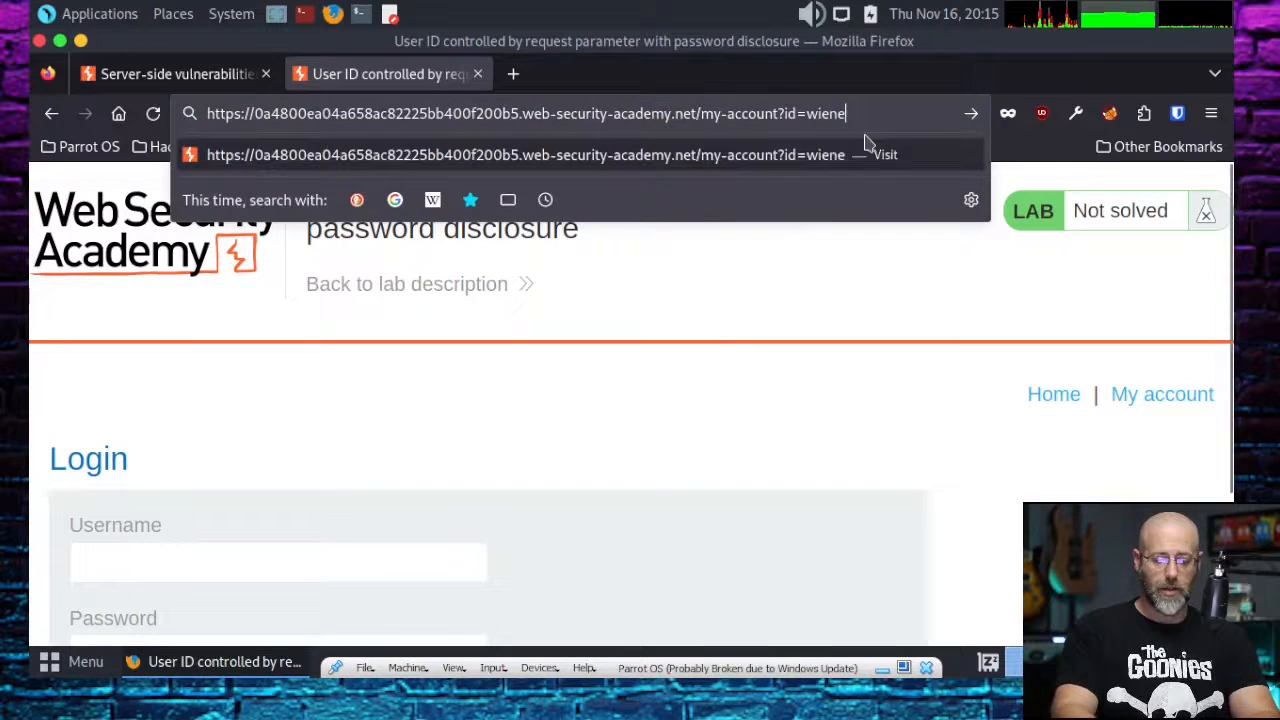
pyautogui.write('administrator')
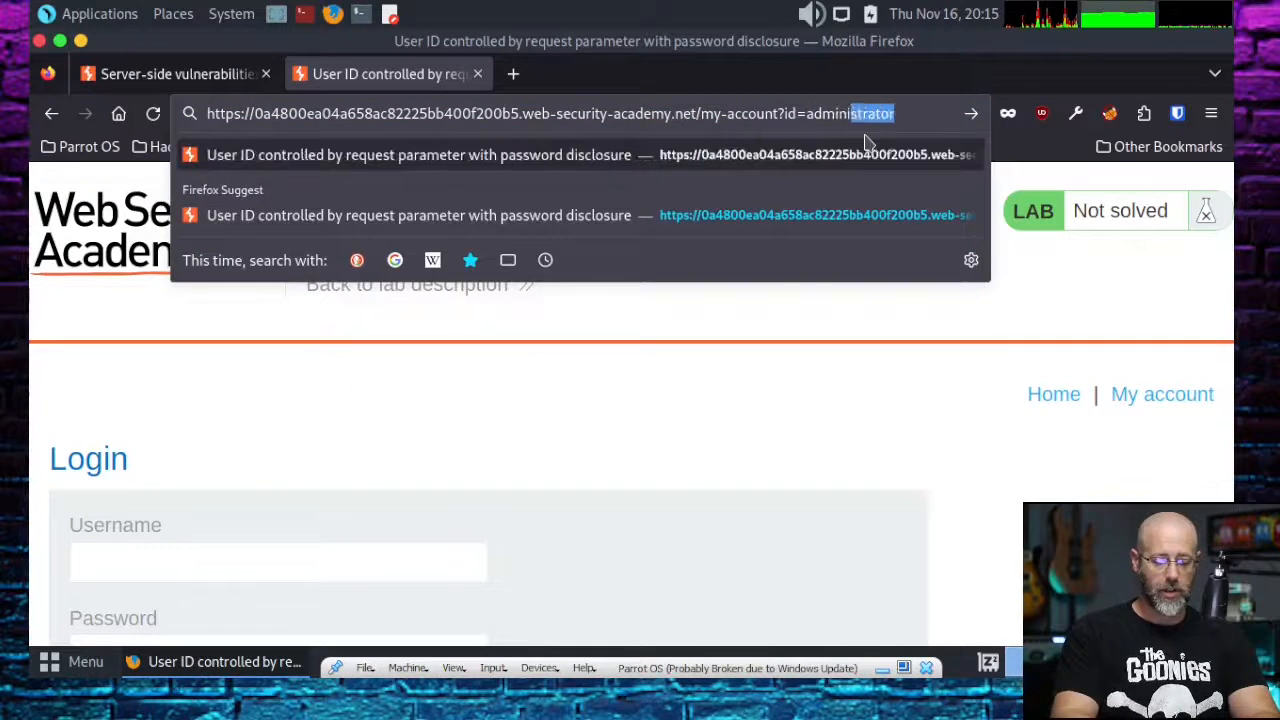
pyautogui.press('Return')
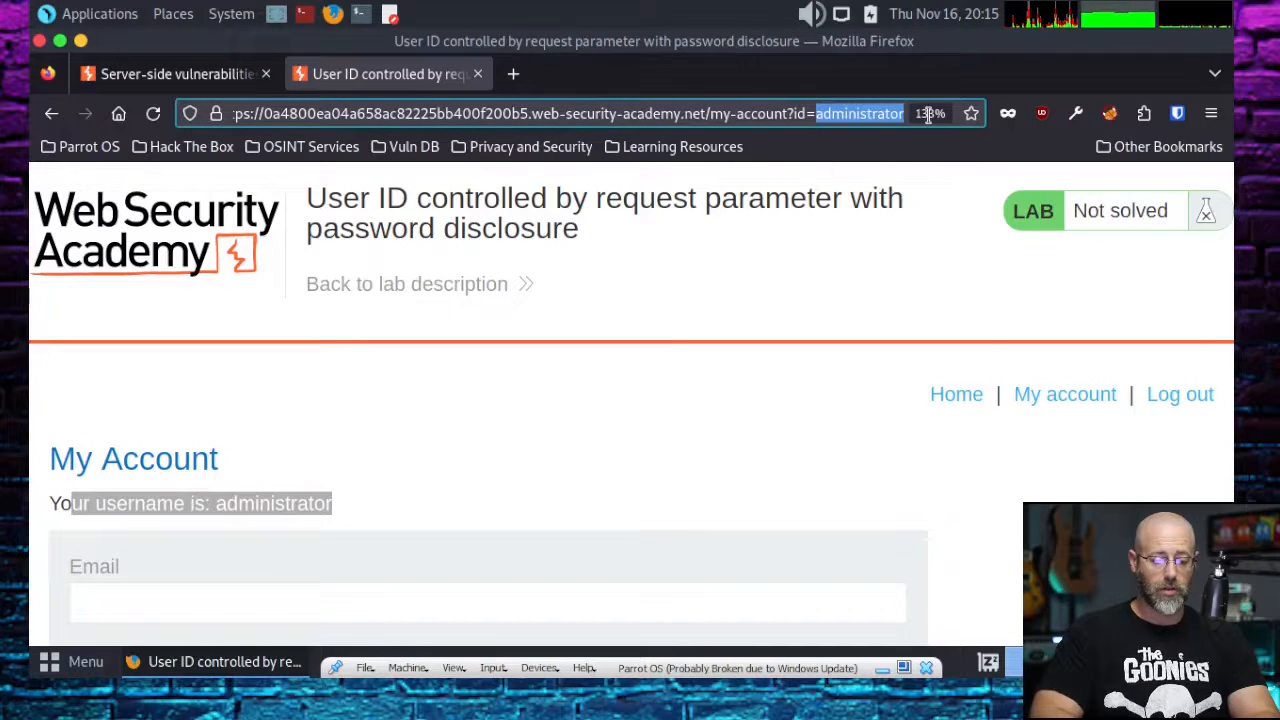
pyautogui.write('carls')
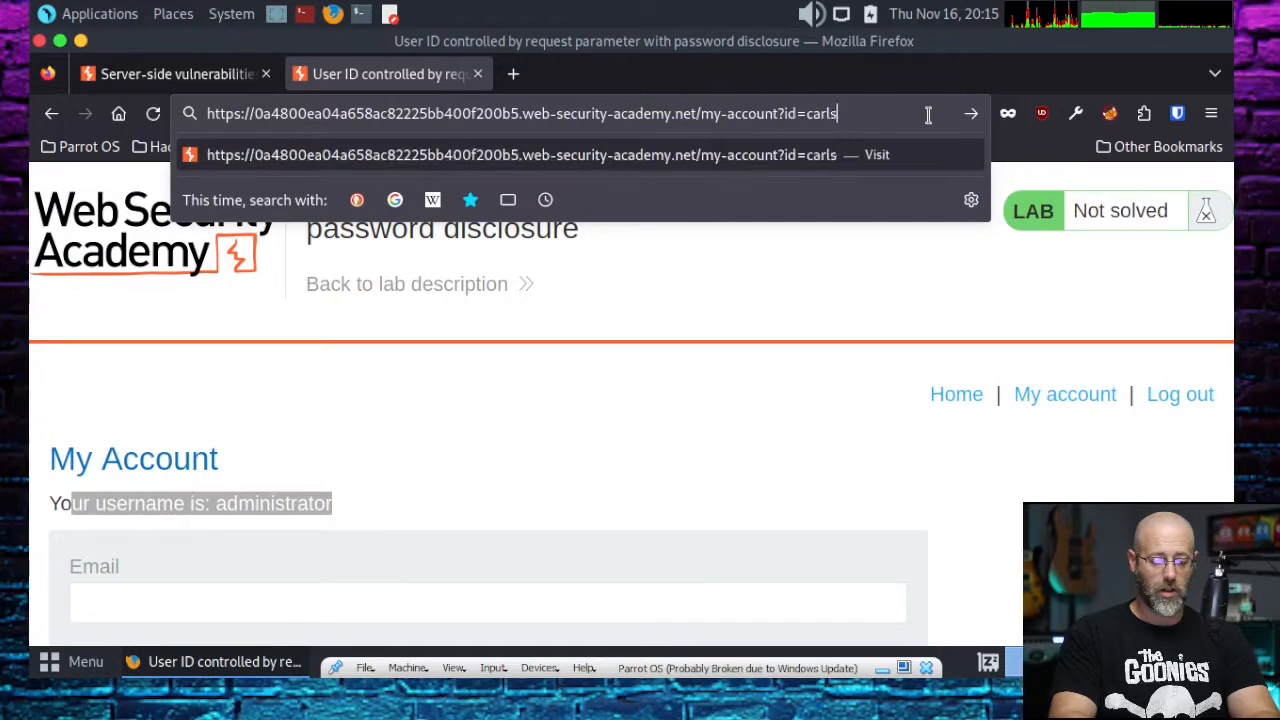
pyautogui.press('Return')
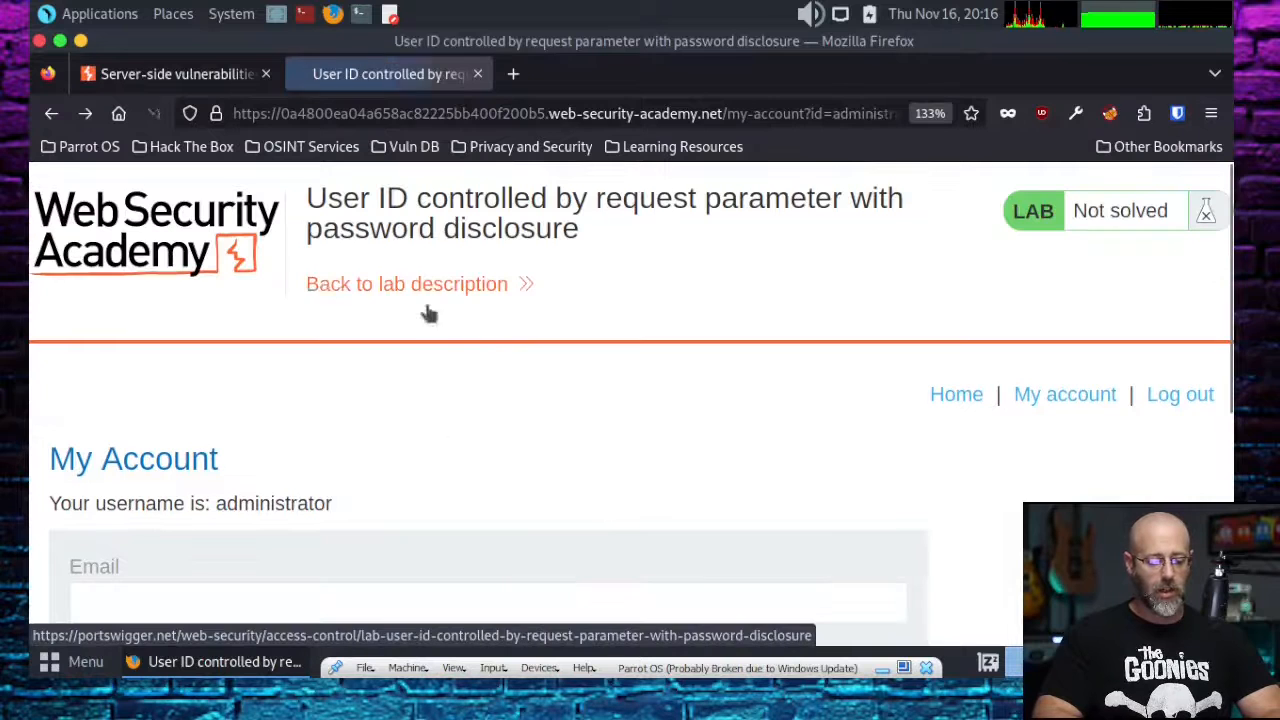
# Show the administrator's masked password as plain text using the field's Reveal Password option
pyautogui.scroll(-3)
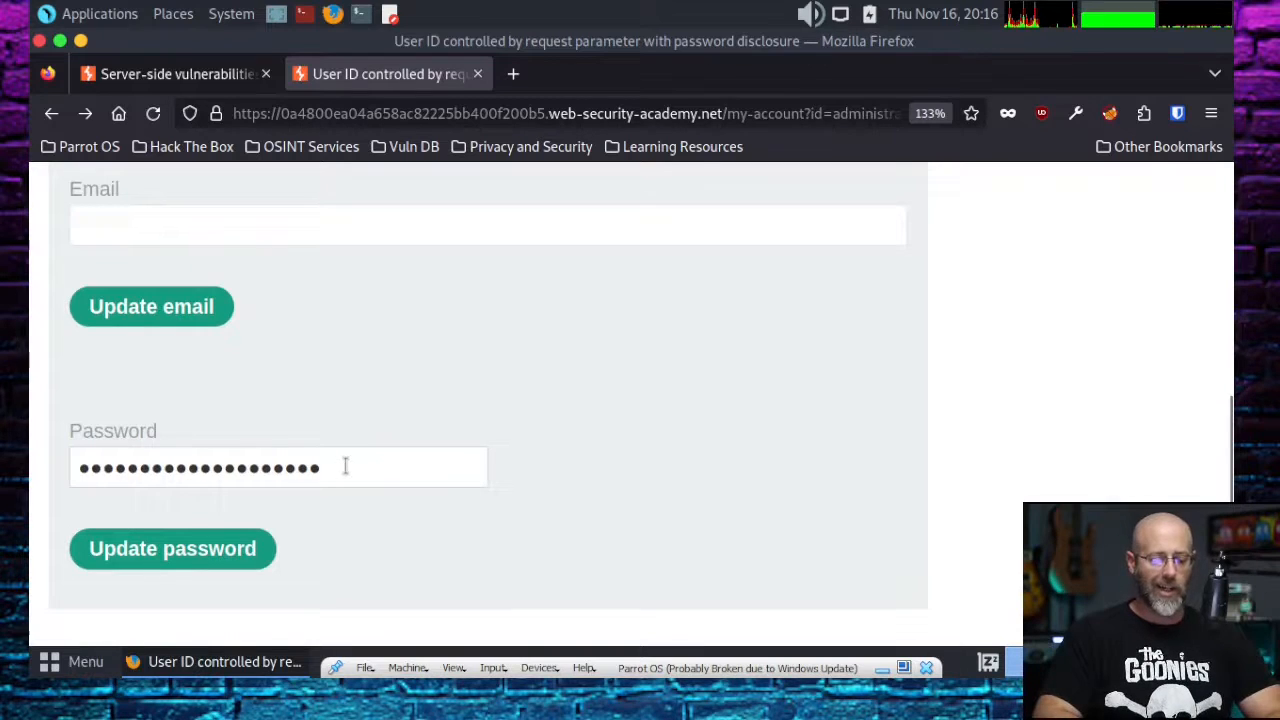
pyautogui.moveTo(1015, 158)
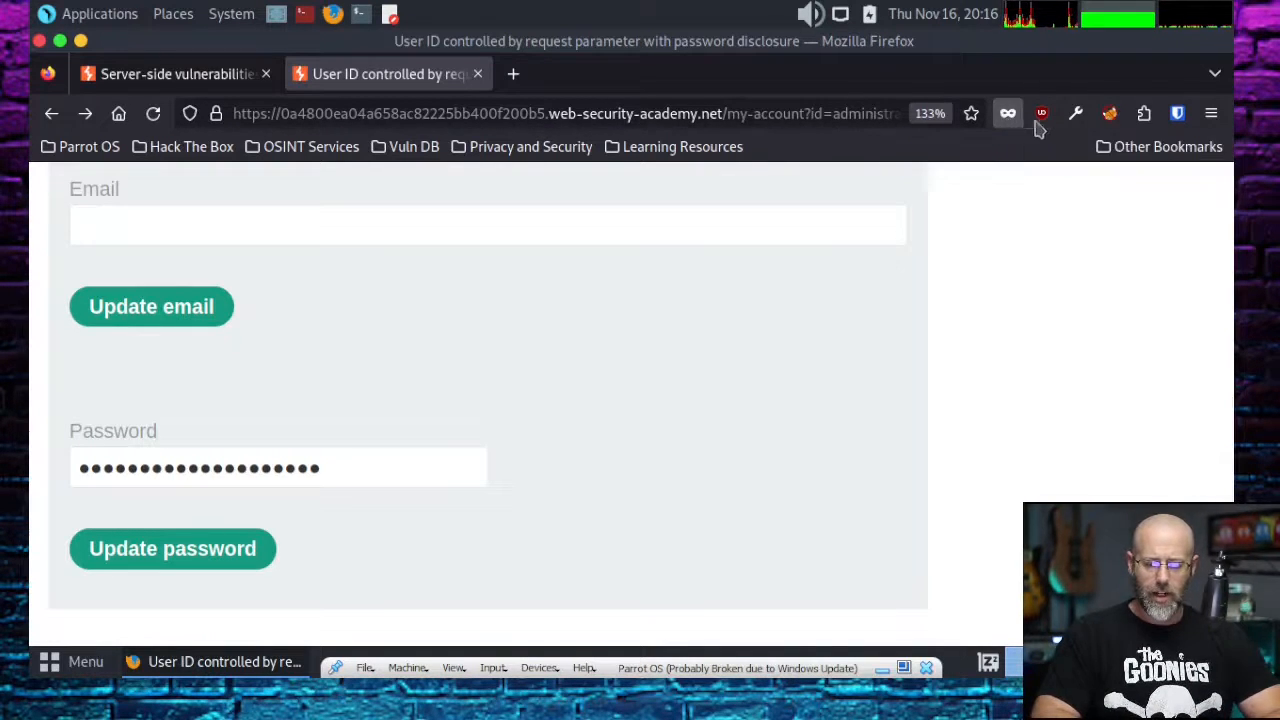
pyautogui.moveTo(1076, 113)
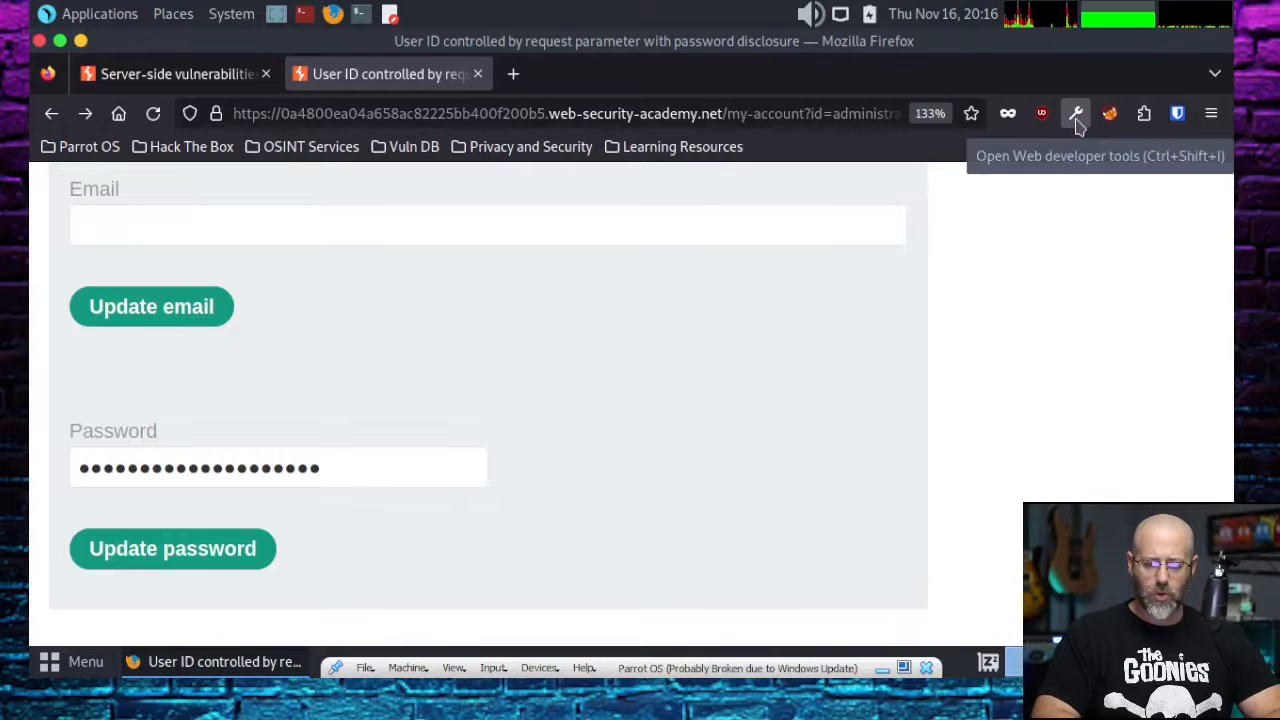
pyautogui.moveTo(1144, 113)
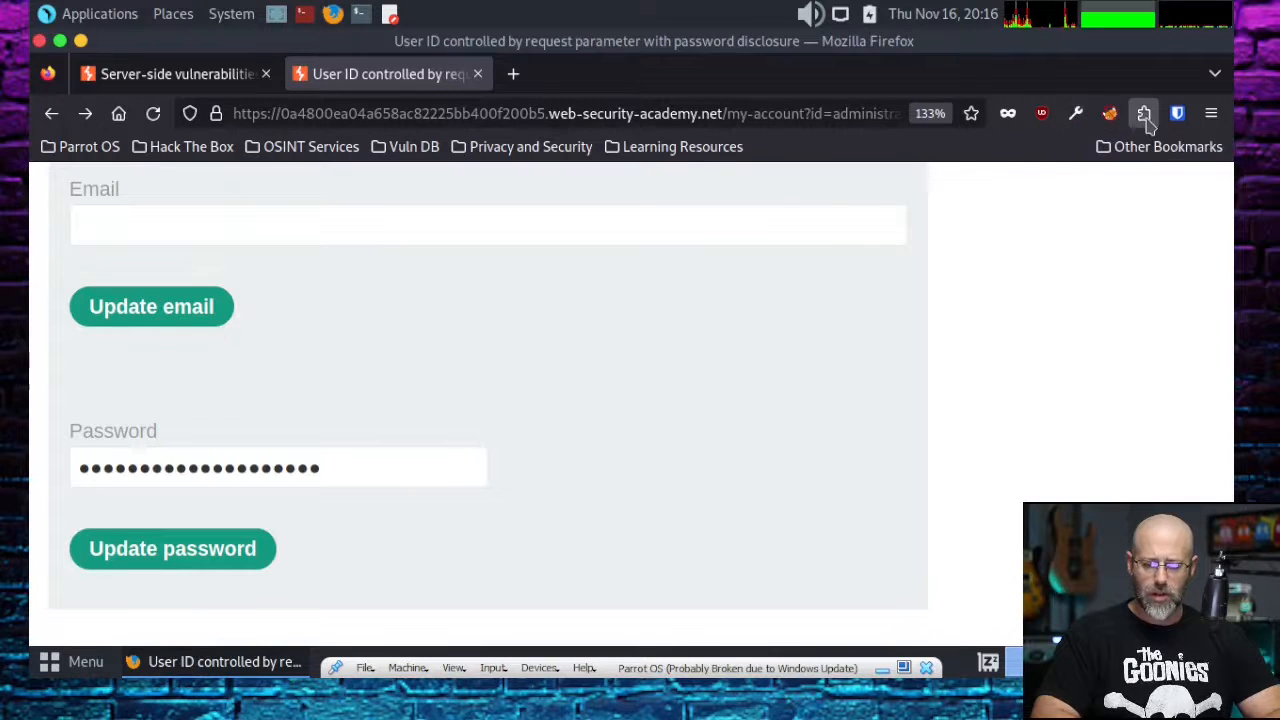
pyautogui.click(1144, 113)
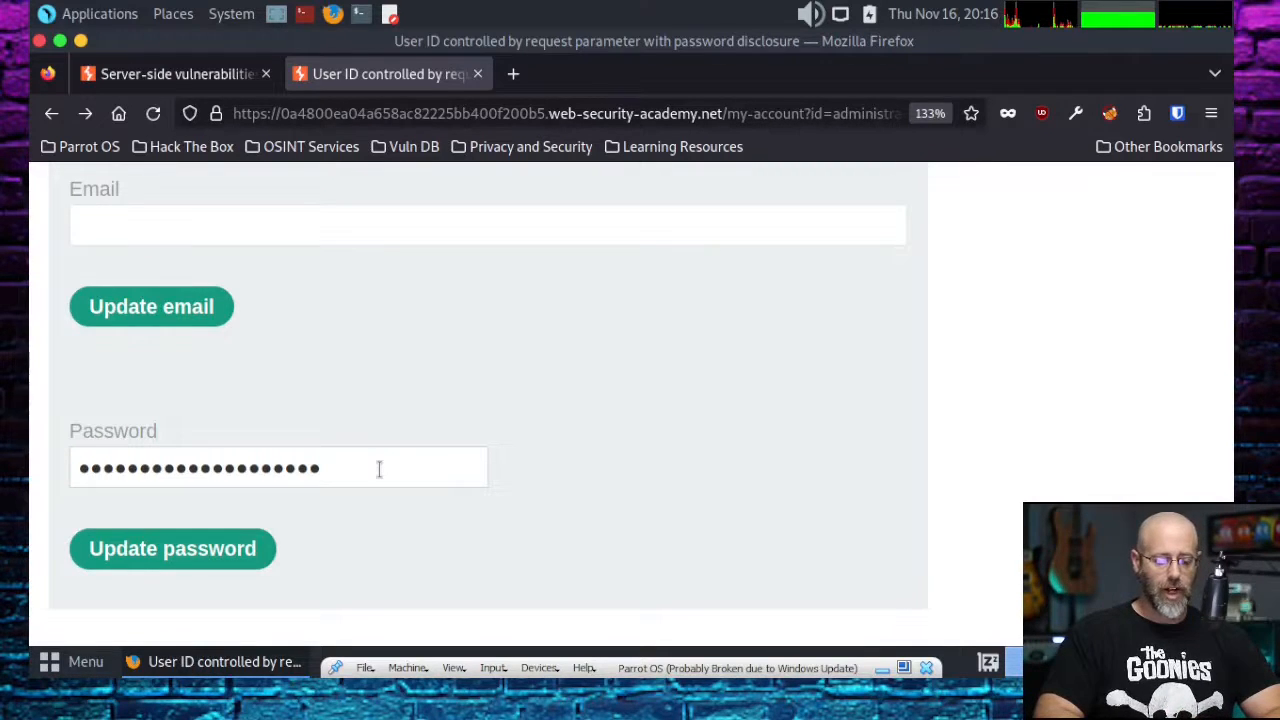
pyautogui.click(278, 467)
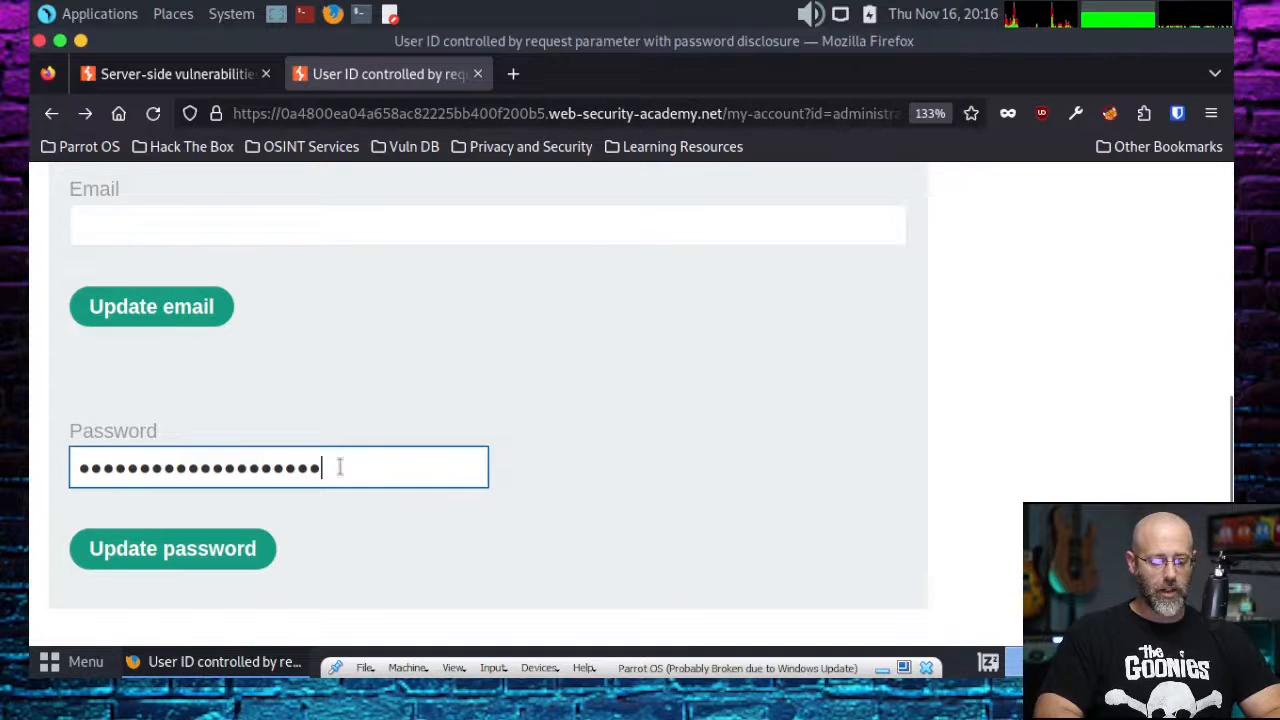
pyautogui.rightClick(279, 467)
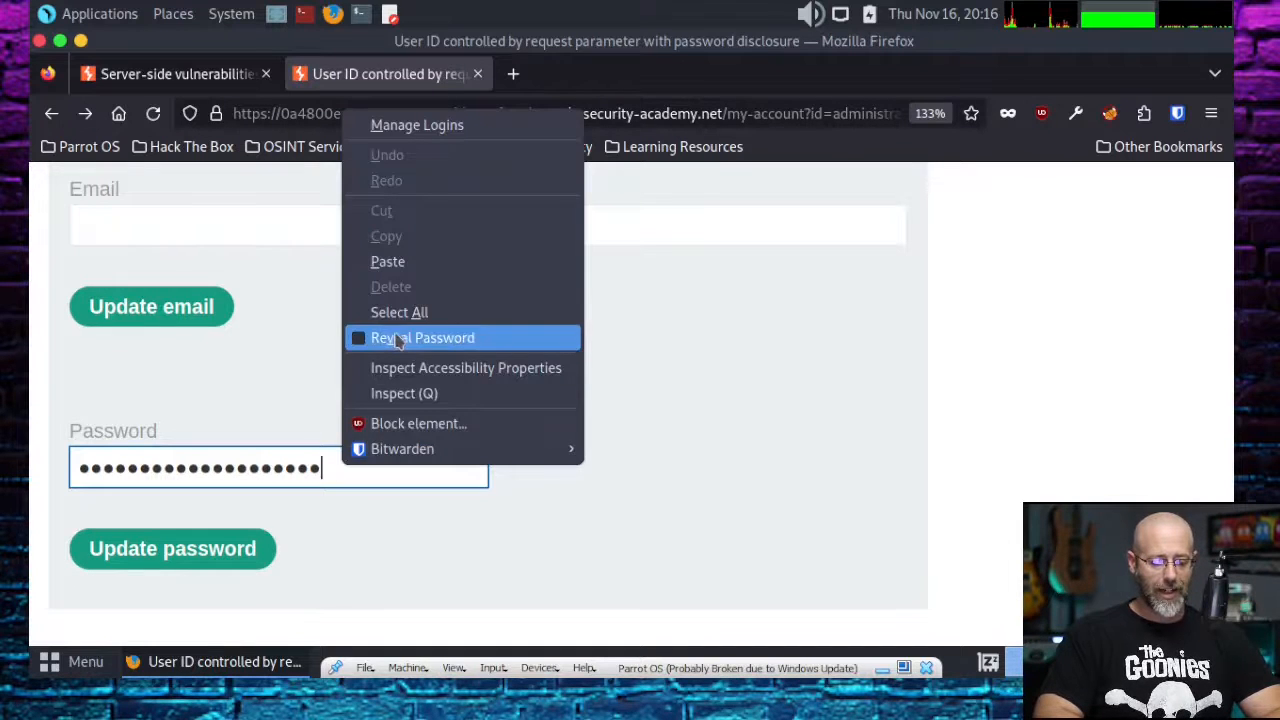
pyautogui.moveTo(466, 367)
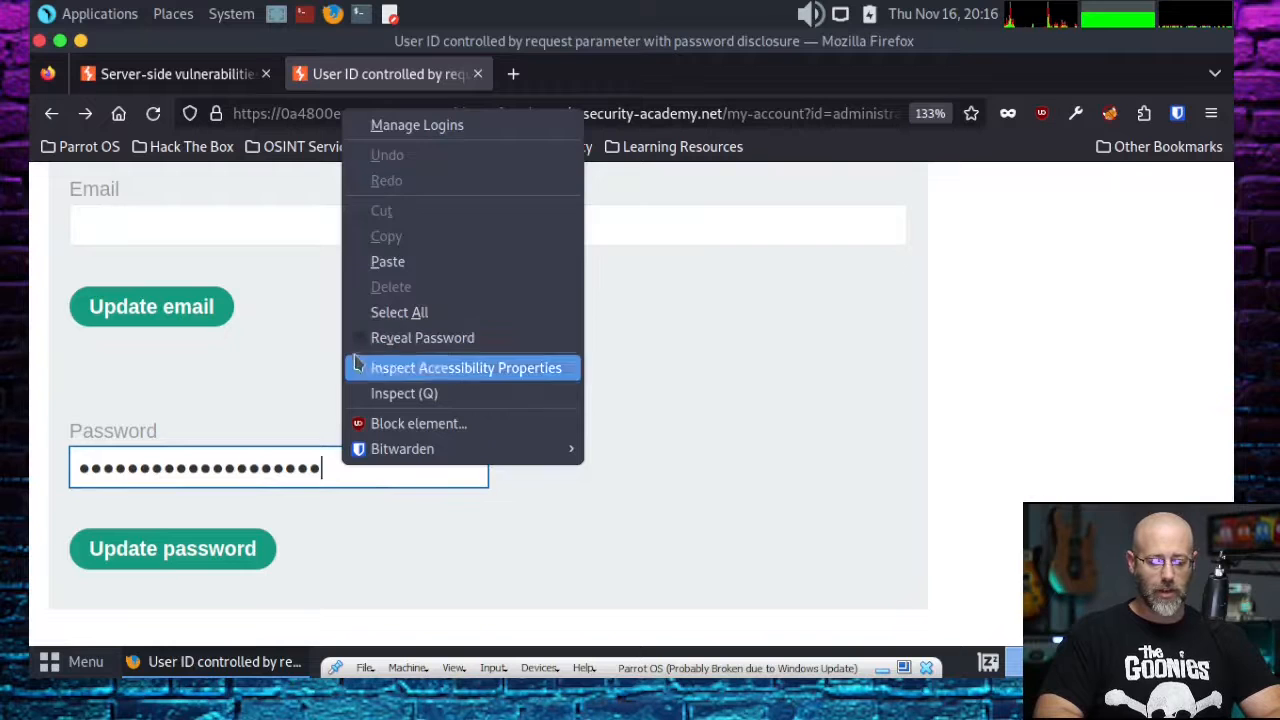
pyautogui.click(422, 337)
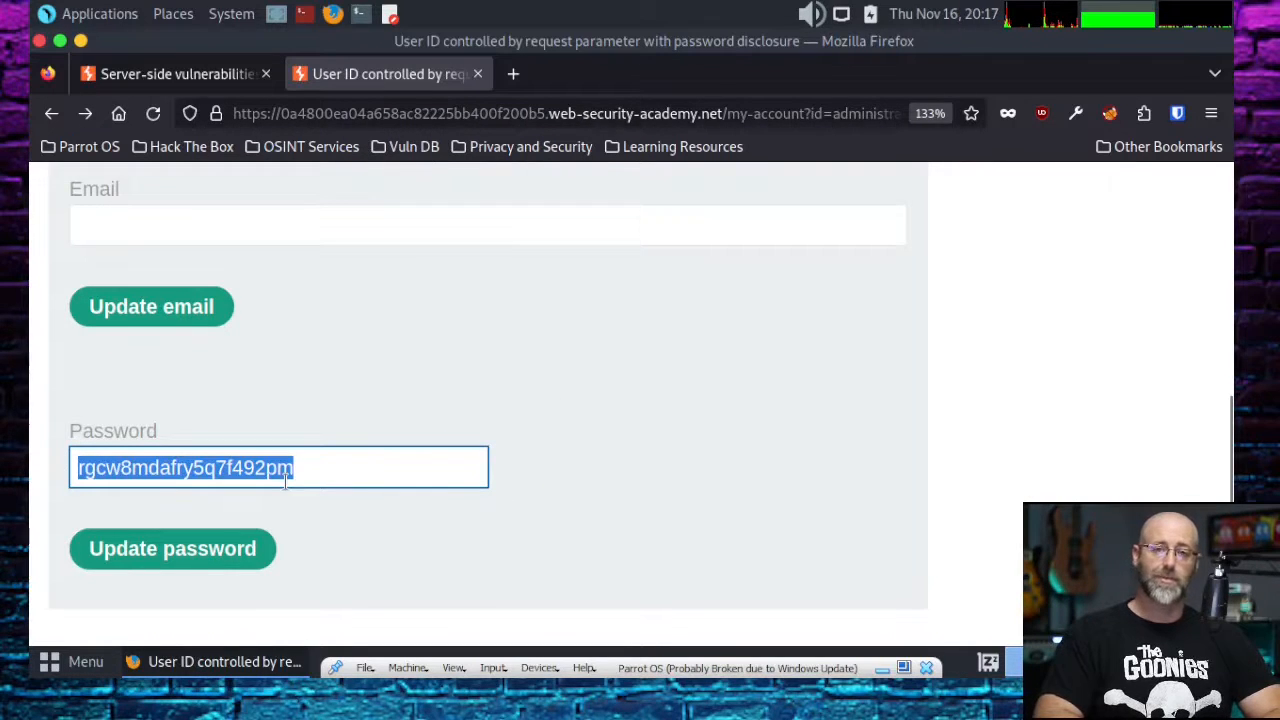
pyautogui.click(356, 467)
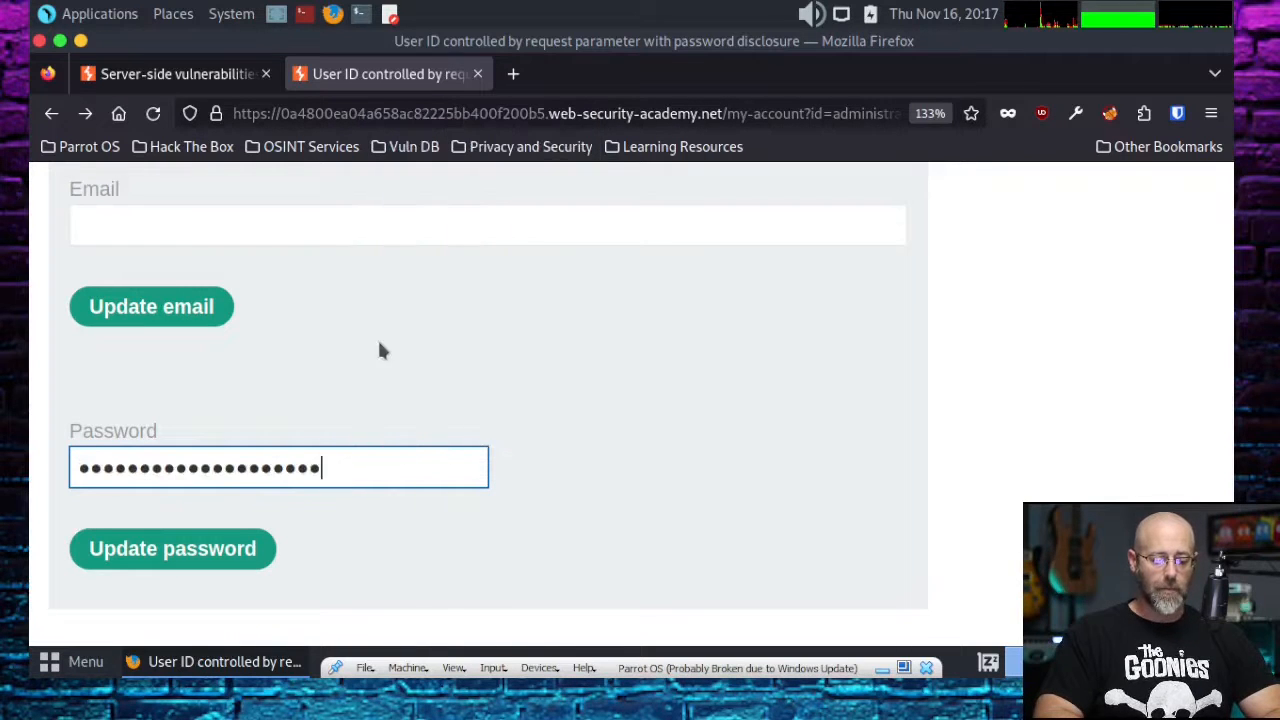
pyautogui.moveTo(346, 466)
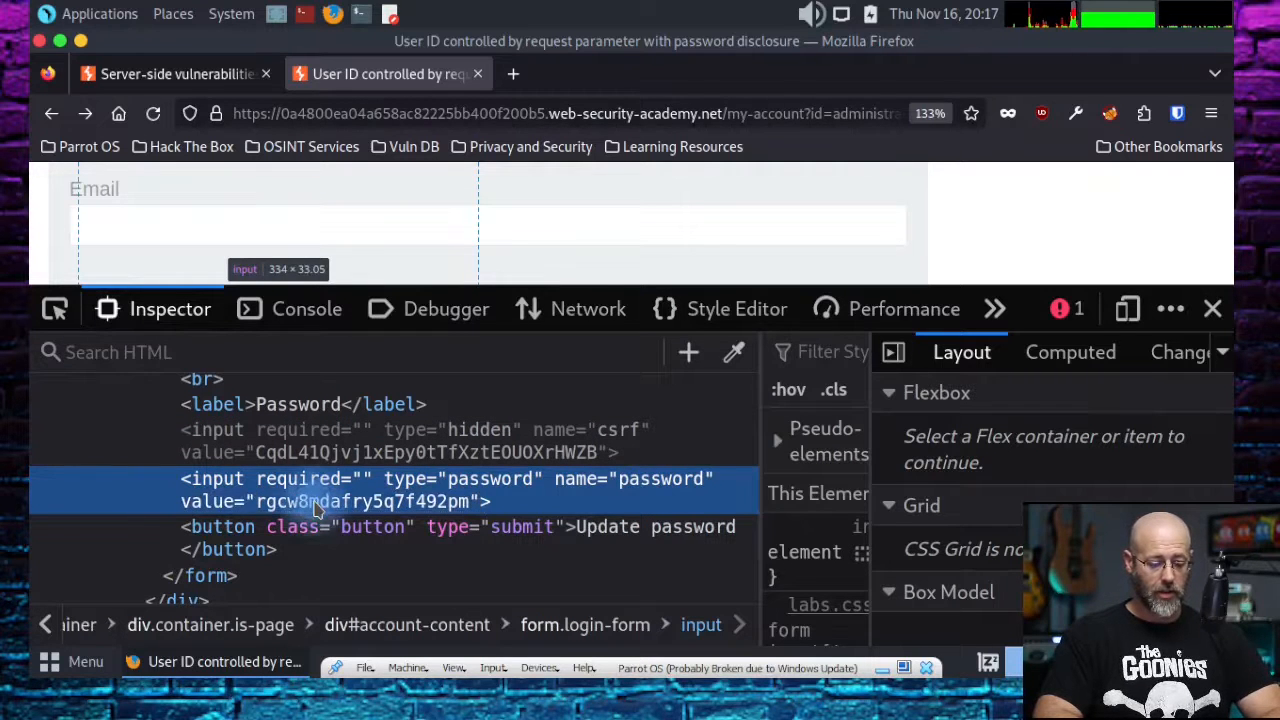
# Copy the password value attribute from the input's markup, then close DevTools
pyautogui.doubleClick(330, 501)
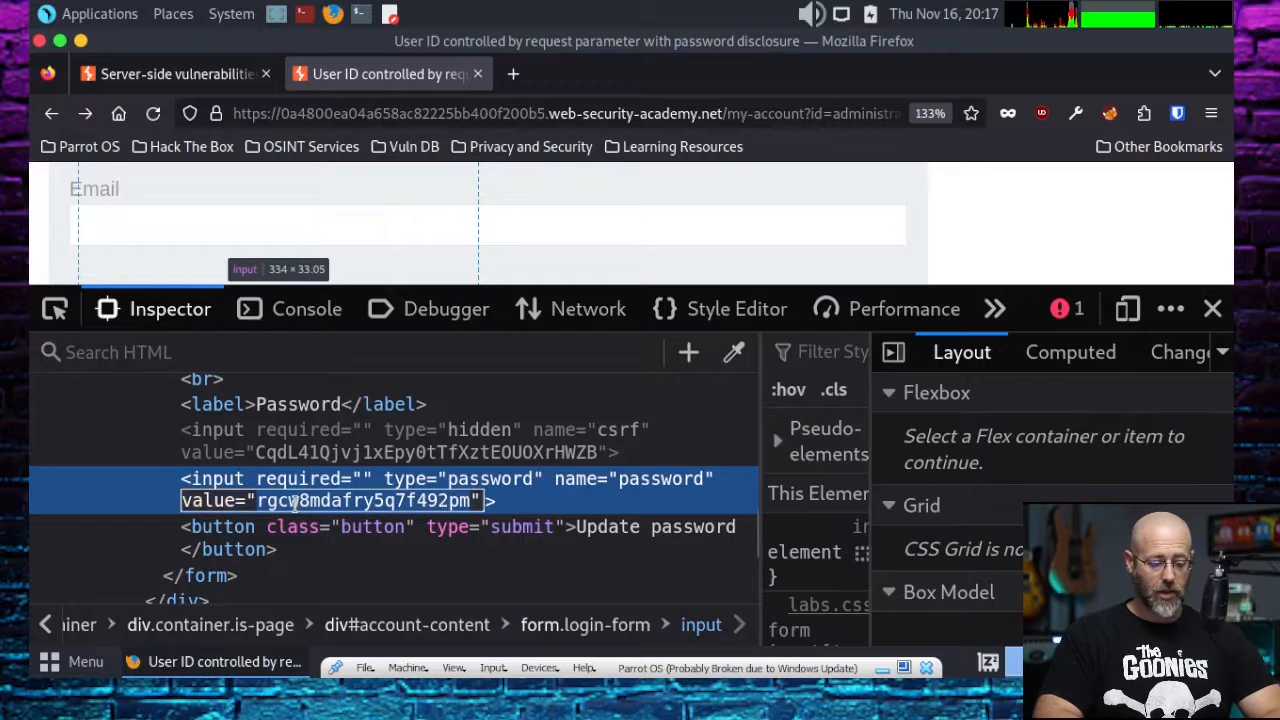
pyautogui.rightClick(365, 500)
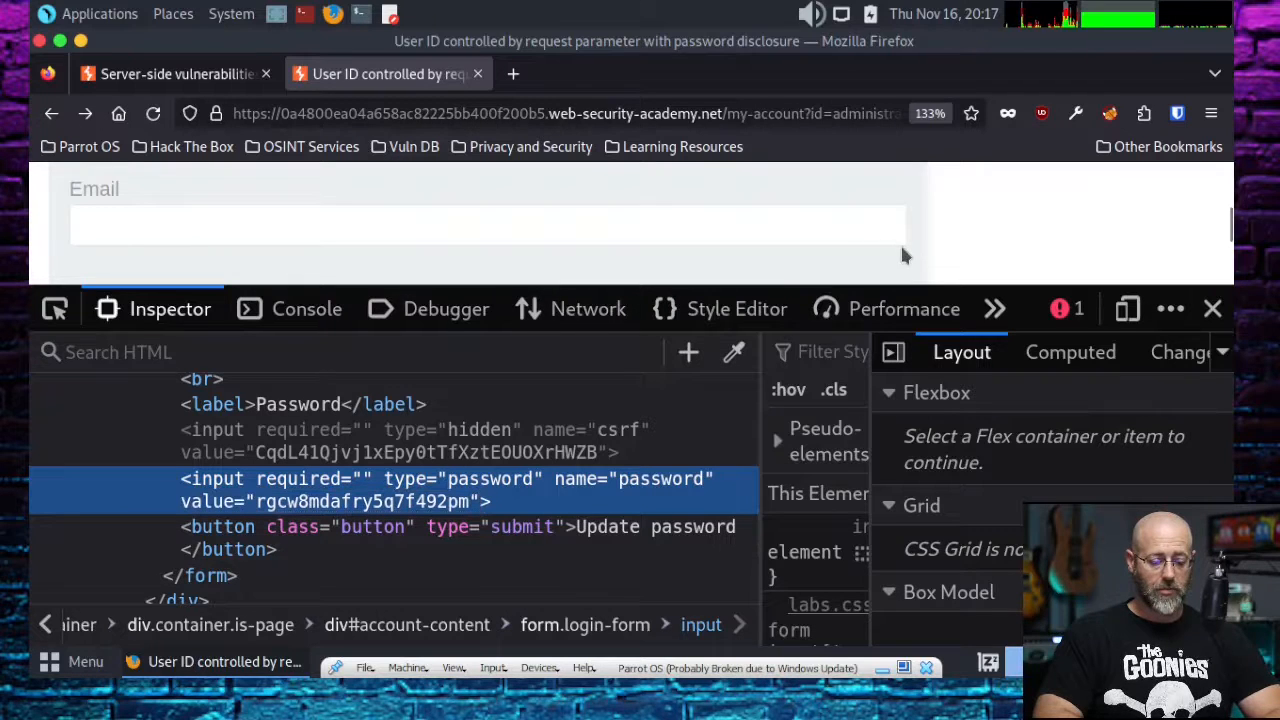
pyautogui.moveTo(1085, 268)
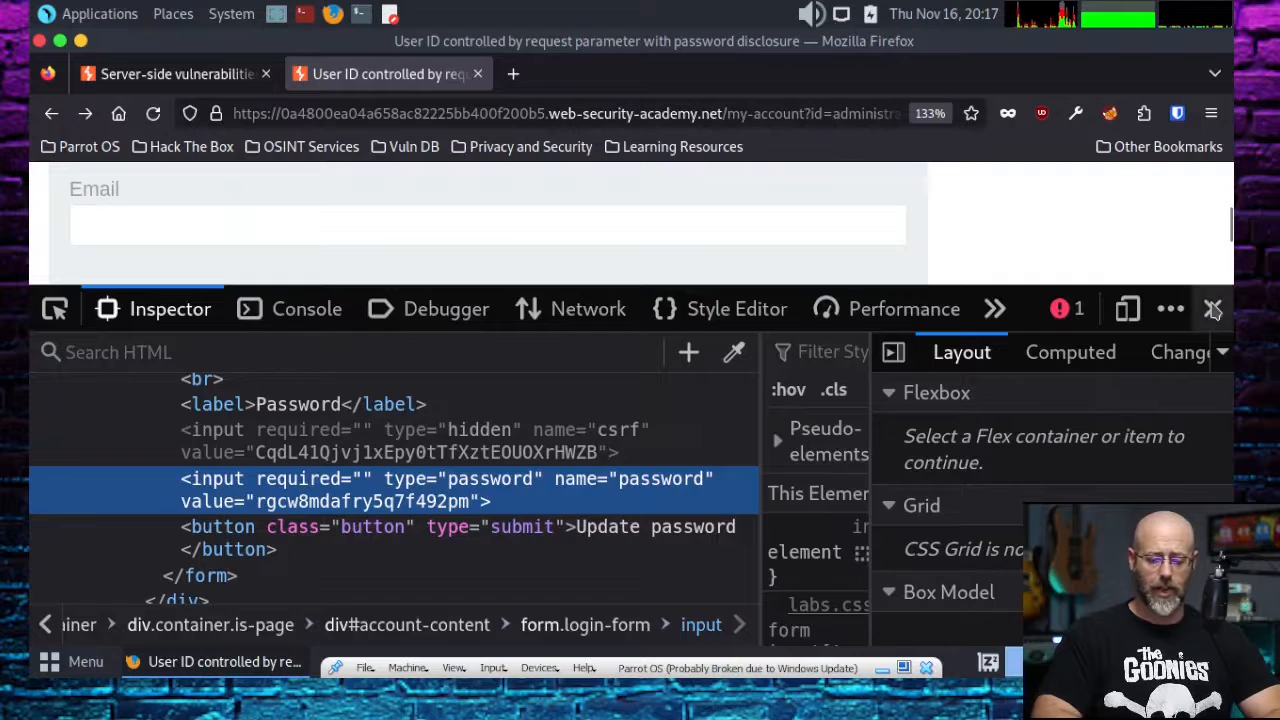
pyautogui.click(1213, 308)
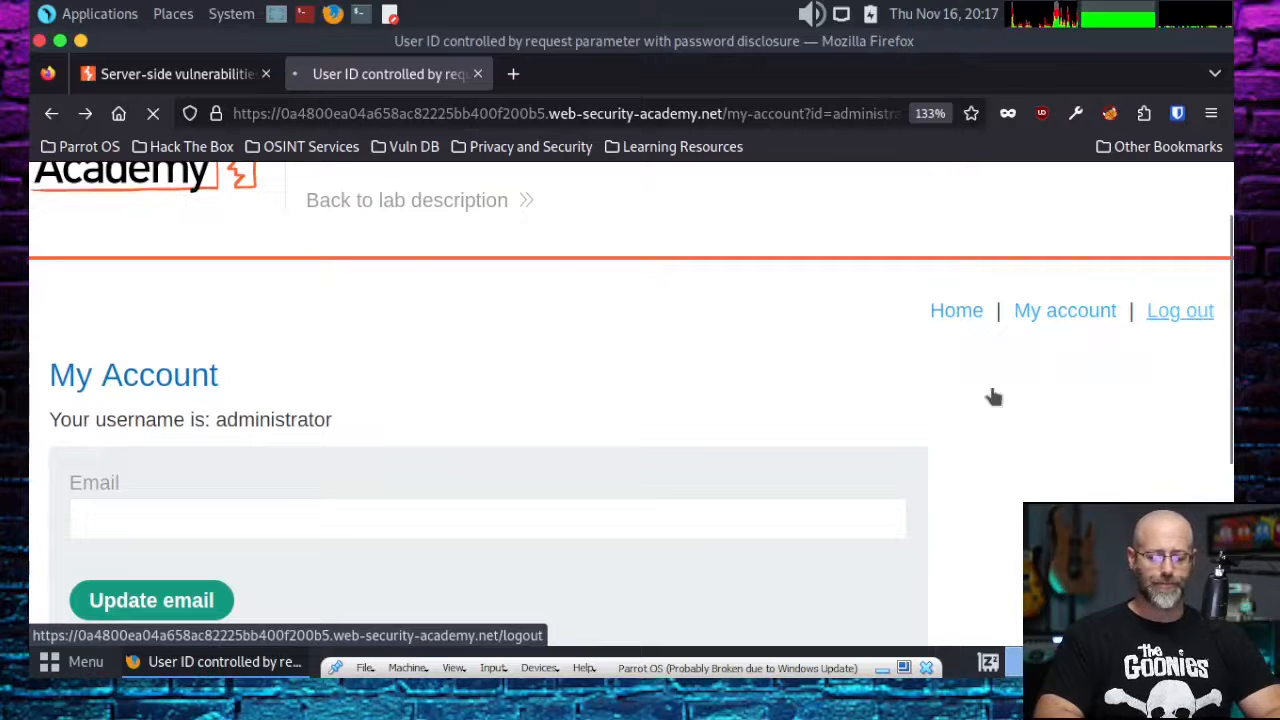
# Log out, load /admin to confirm access is refused, and go to the login page
pyautogui.click(1179, 310)
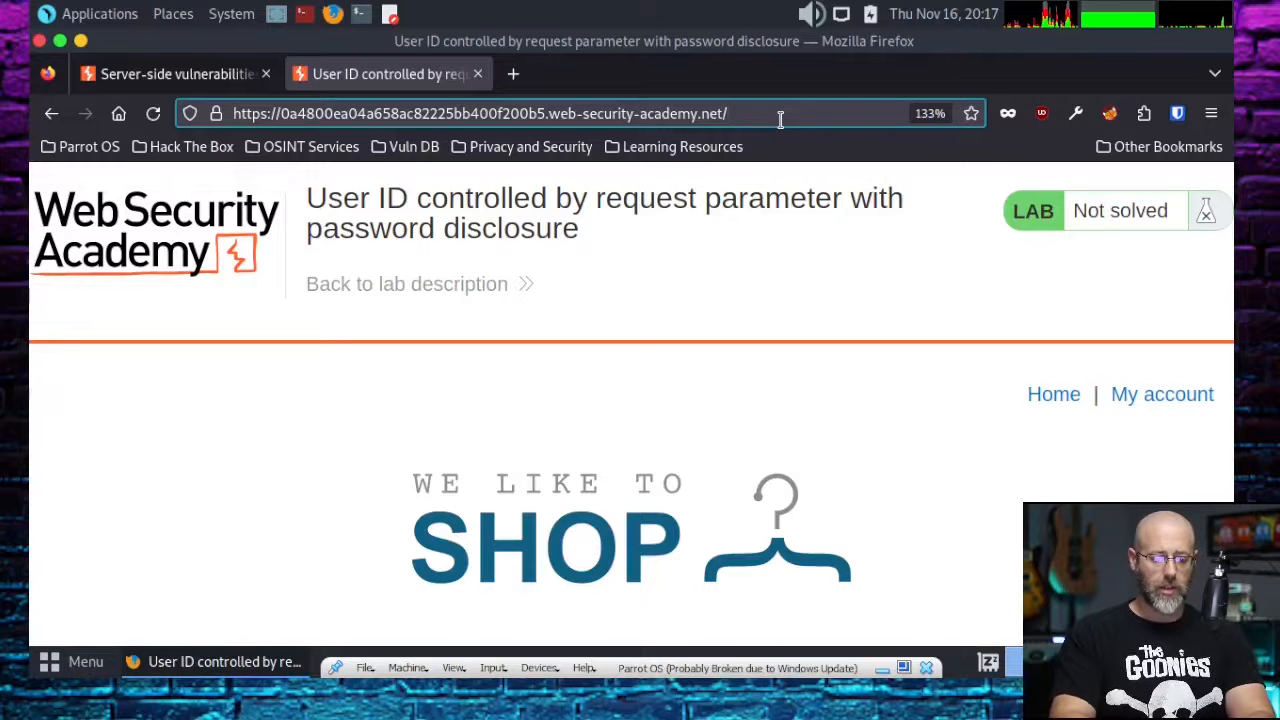
pyautogui.press('Return')
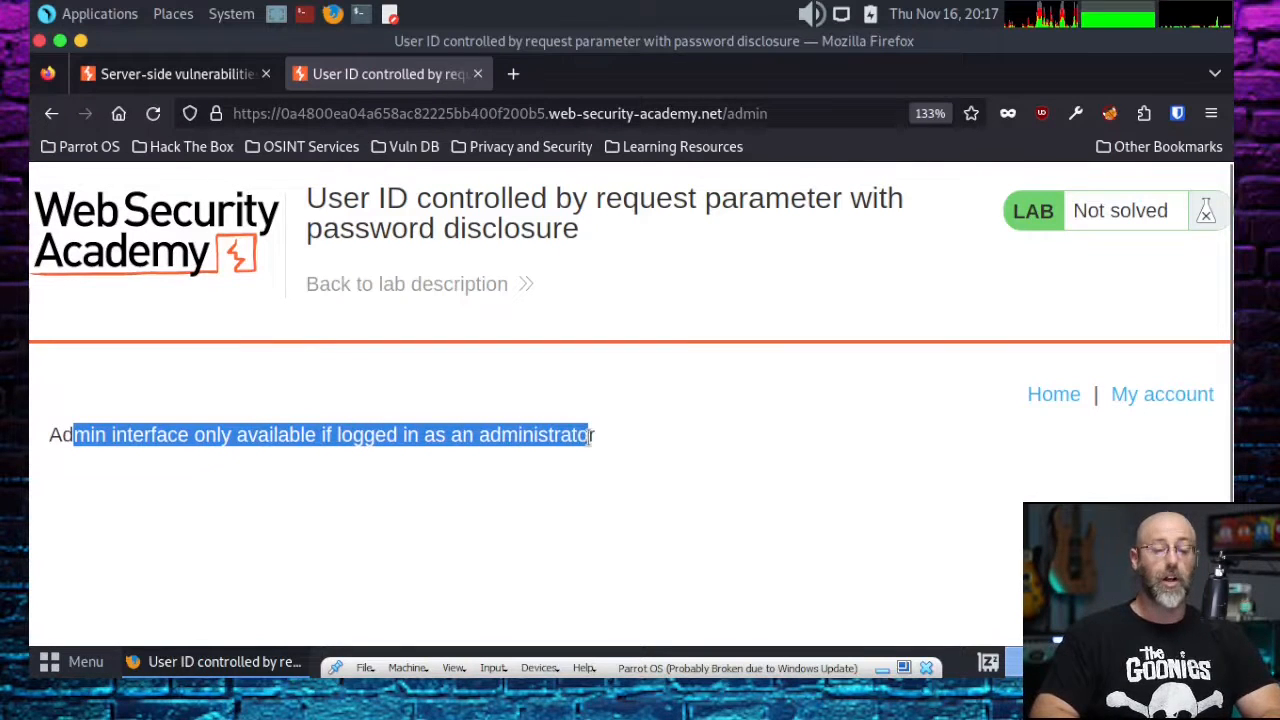
pyautogui.moveTo(1158, 418)
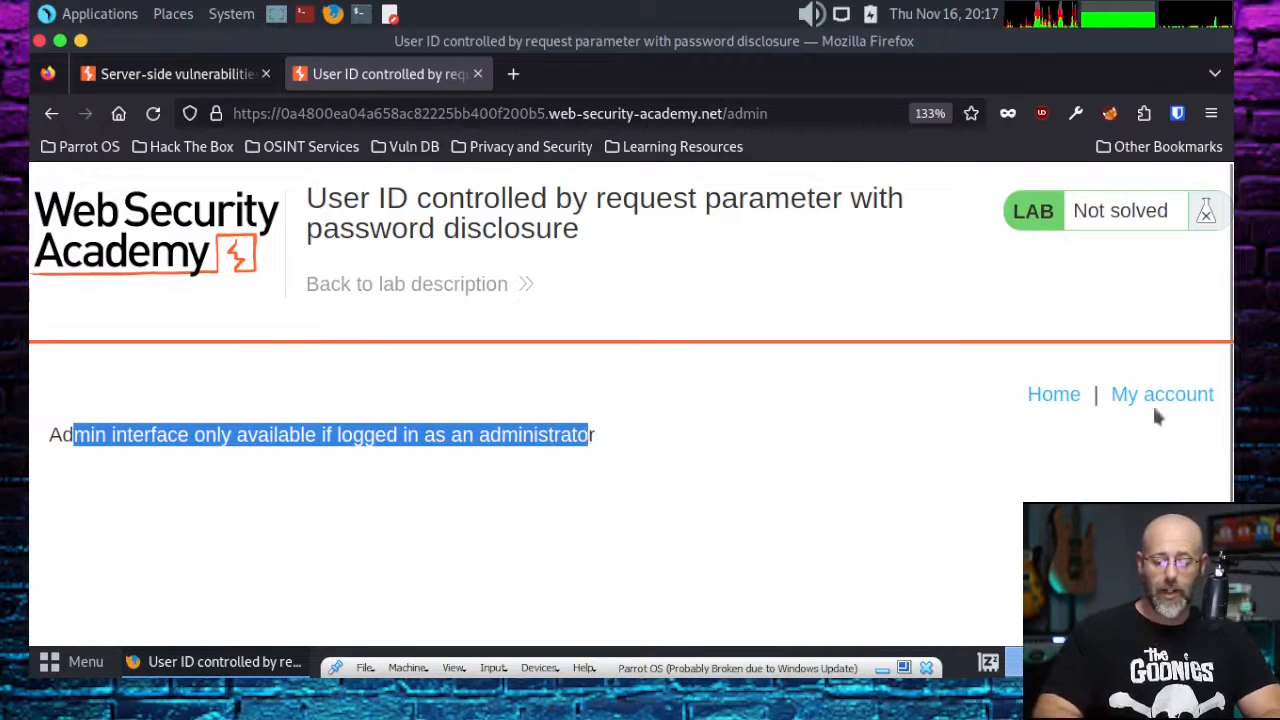
pyautogui.click(1162, 394)
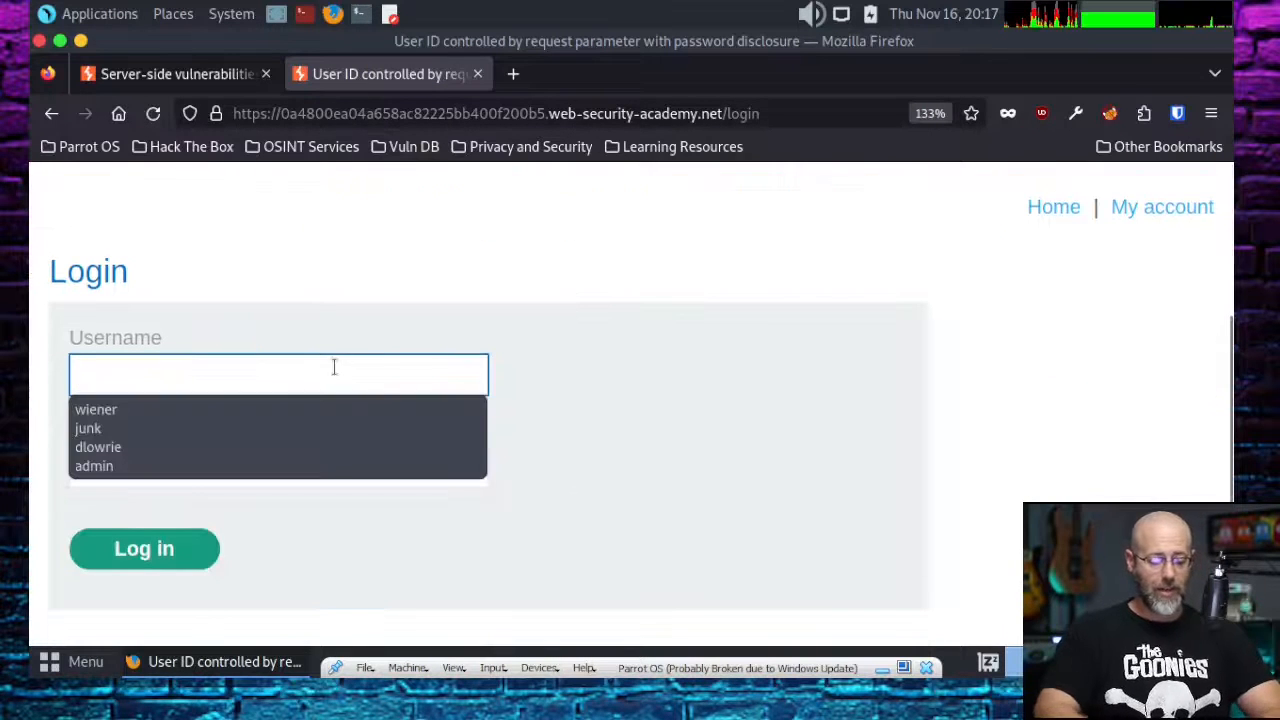
# Log in as administrator using the copied administrator password
pyautogui.write('administrator')
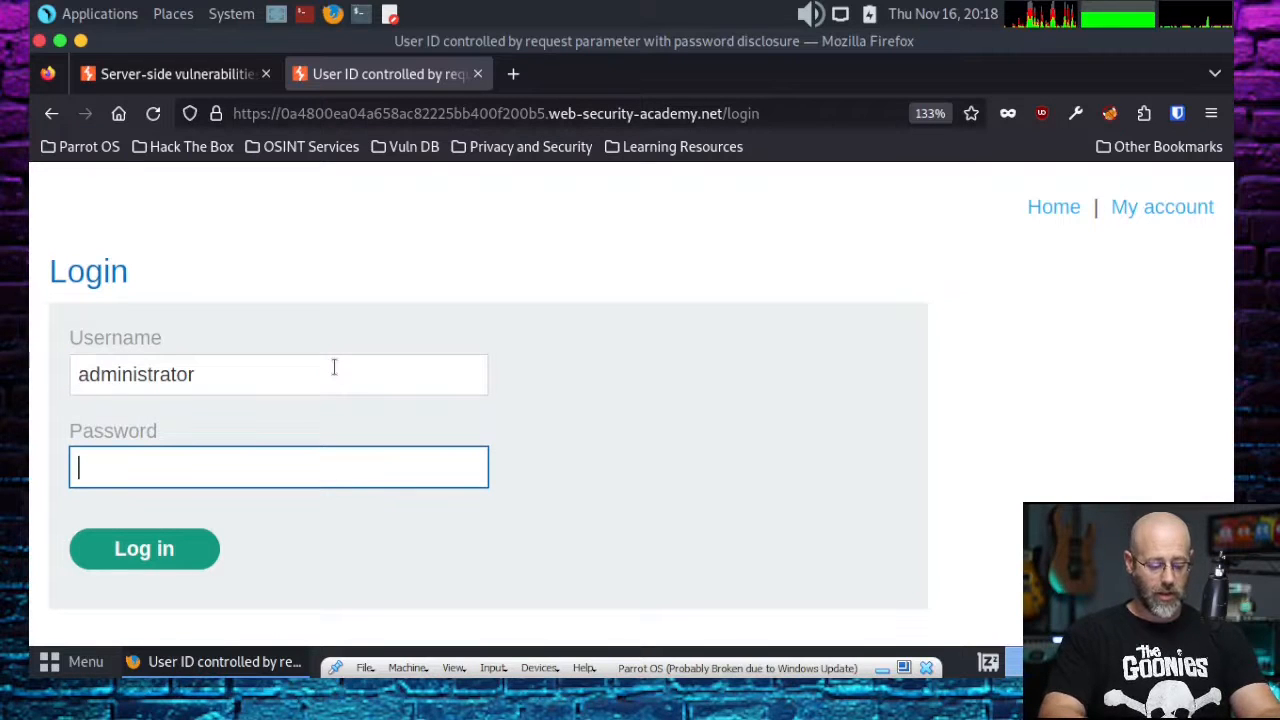
pyautogui.rightClick(278, 466)
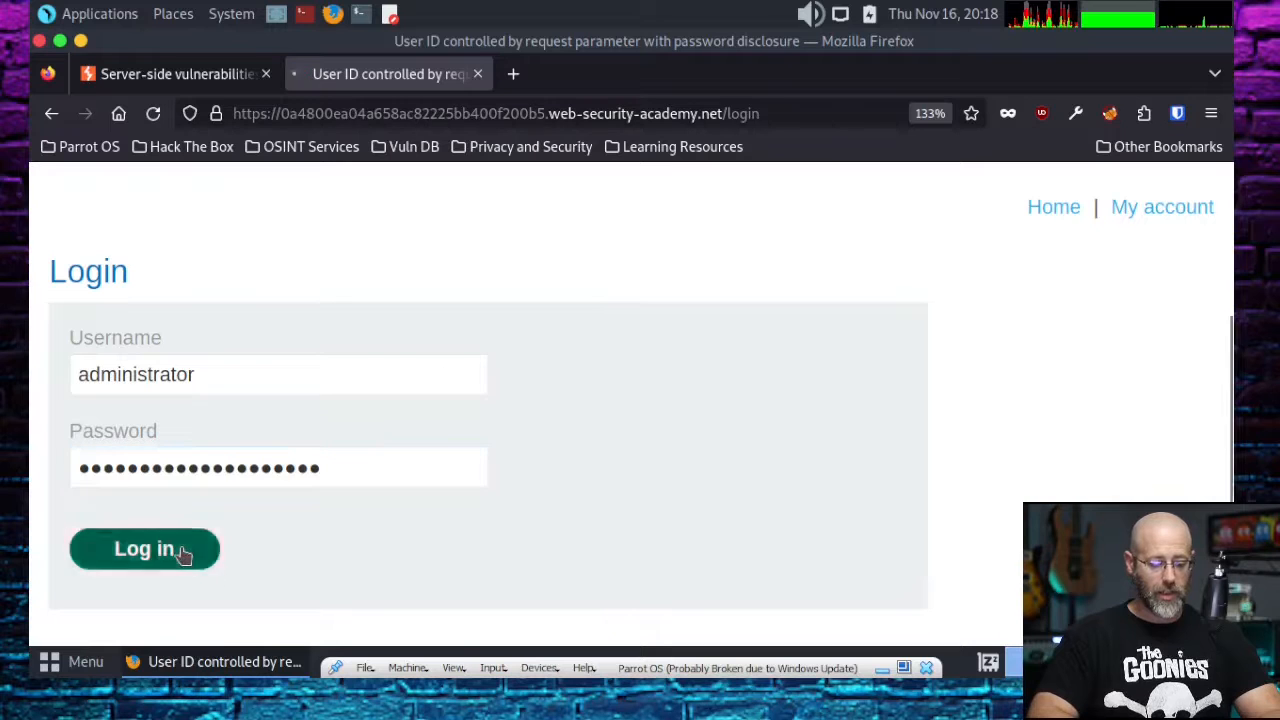
pyautogui.click(144, 549)
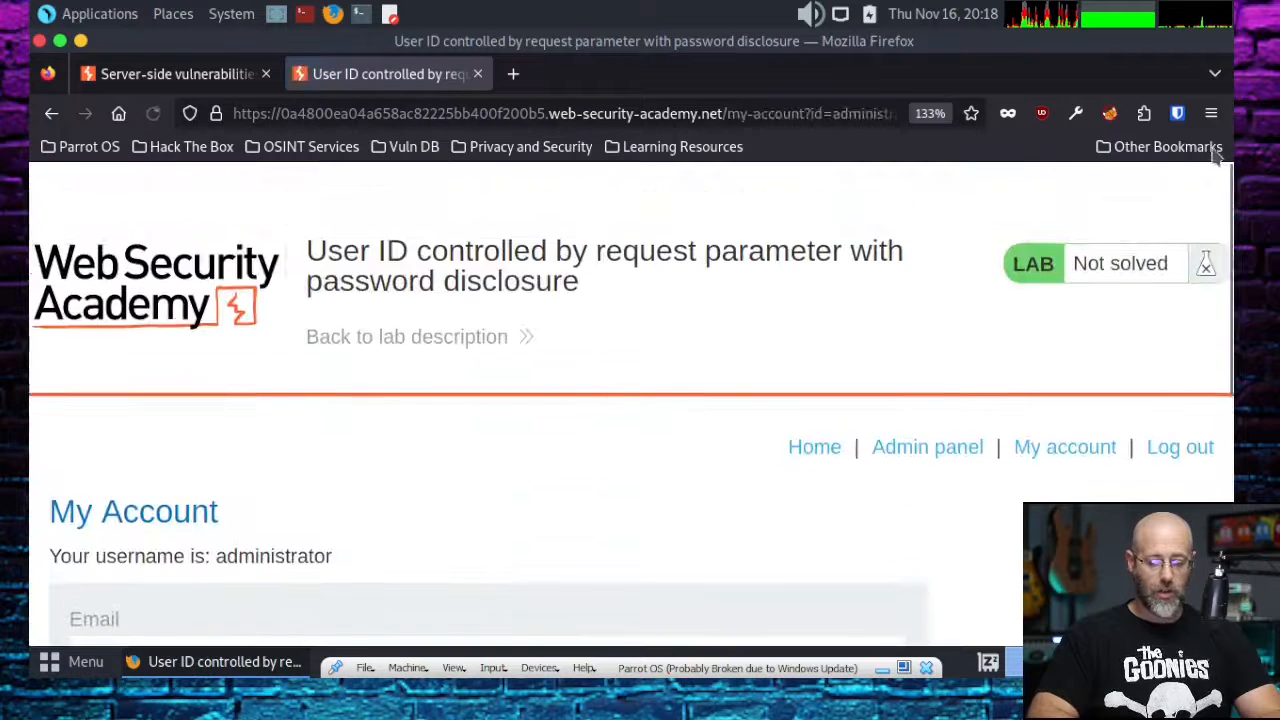
pyautogui.scroll(3)
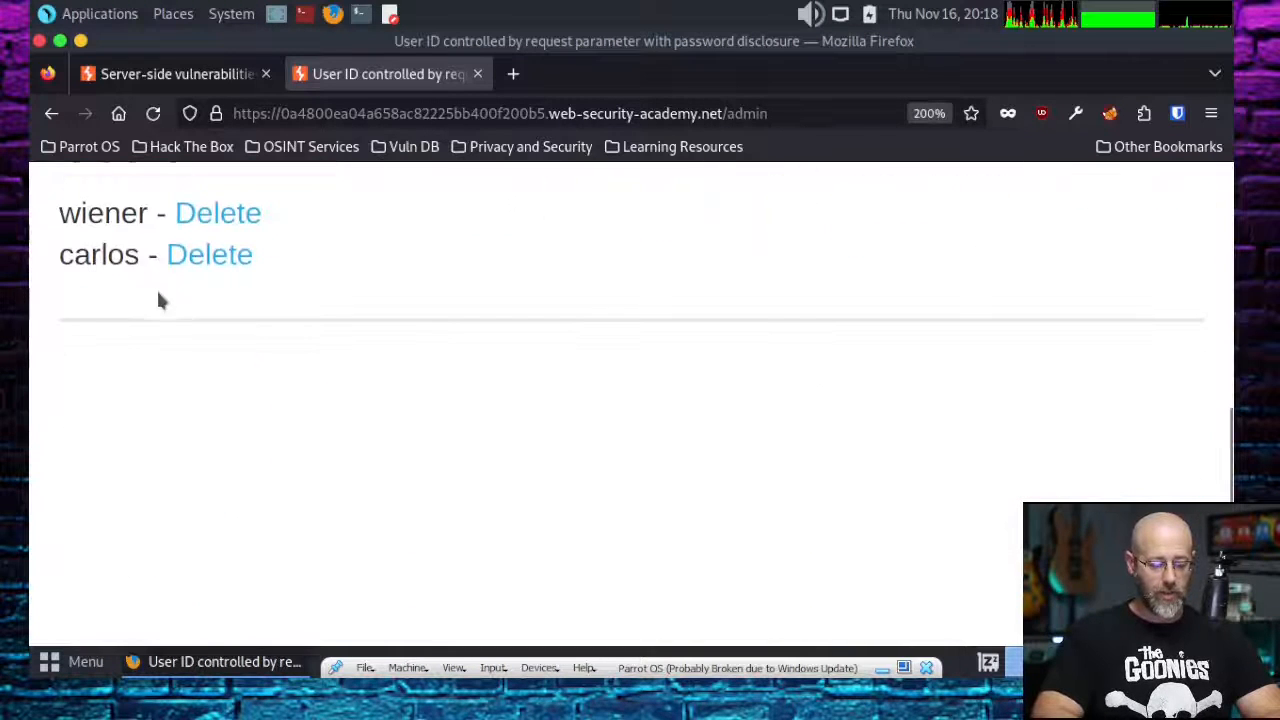
# Delete user carlos from the admin panel's user list
pyautogui.click(209, 254)
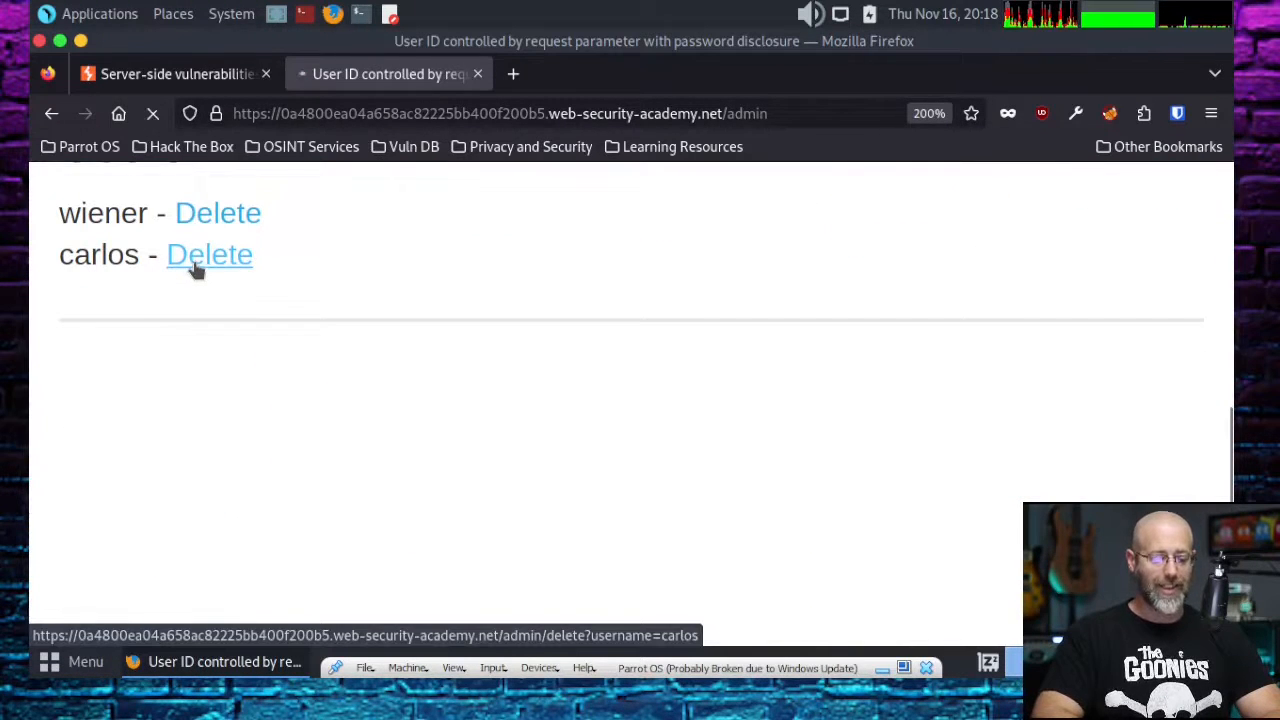
pyautogui.click(209, 254)
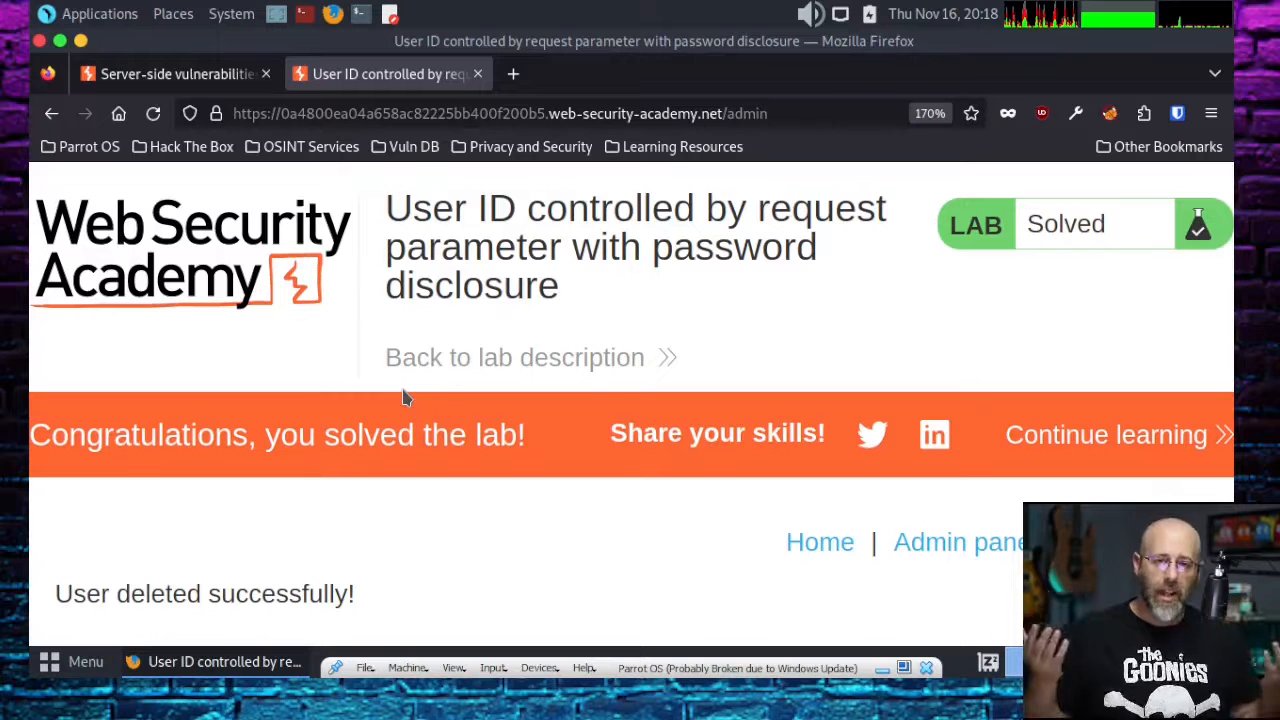
pyautogui.moveTo(463, 403)
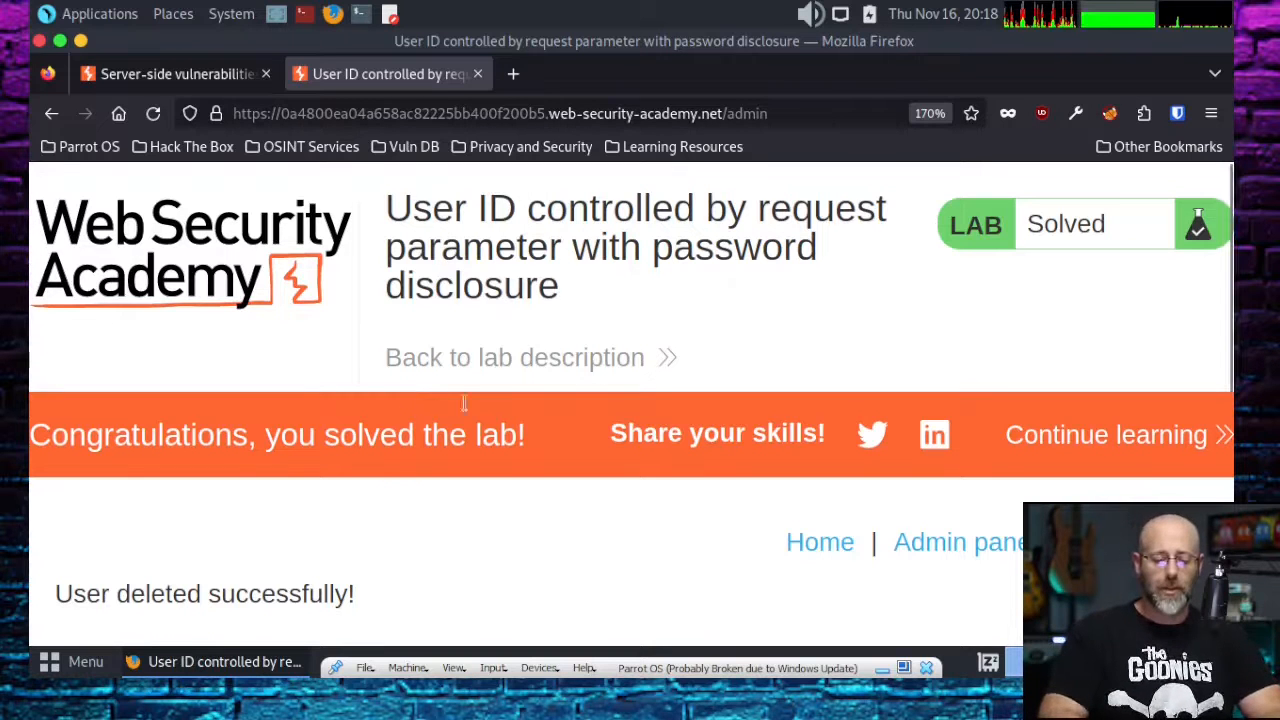